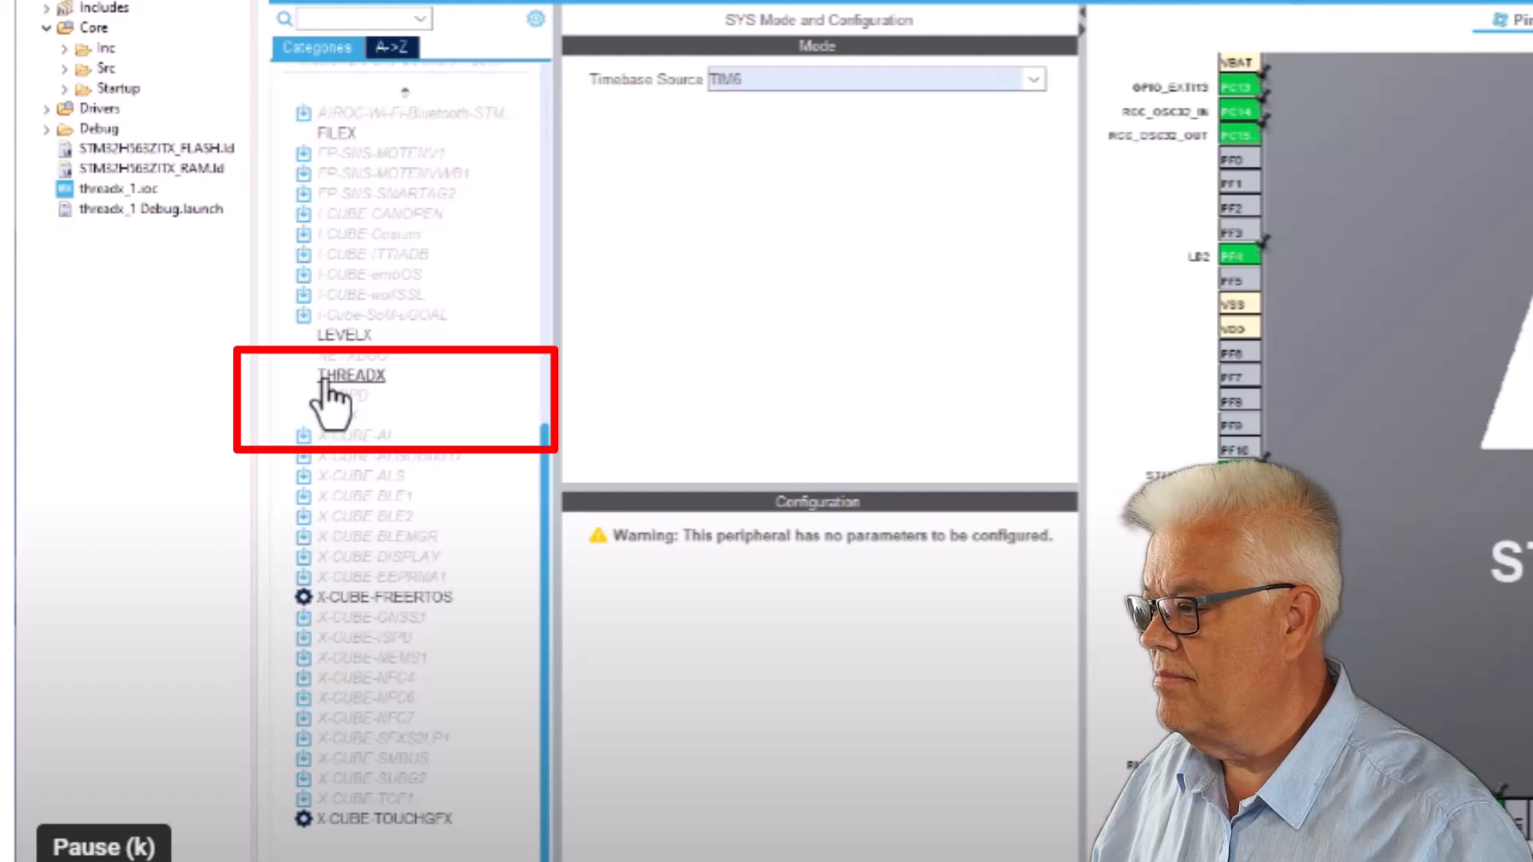
# - Open test-g491.ioc to show the STM32G491RETx pinout and the middleware package list
pyautogui.click(352, 376)
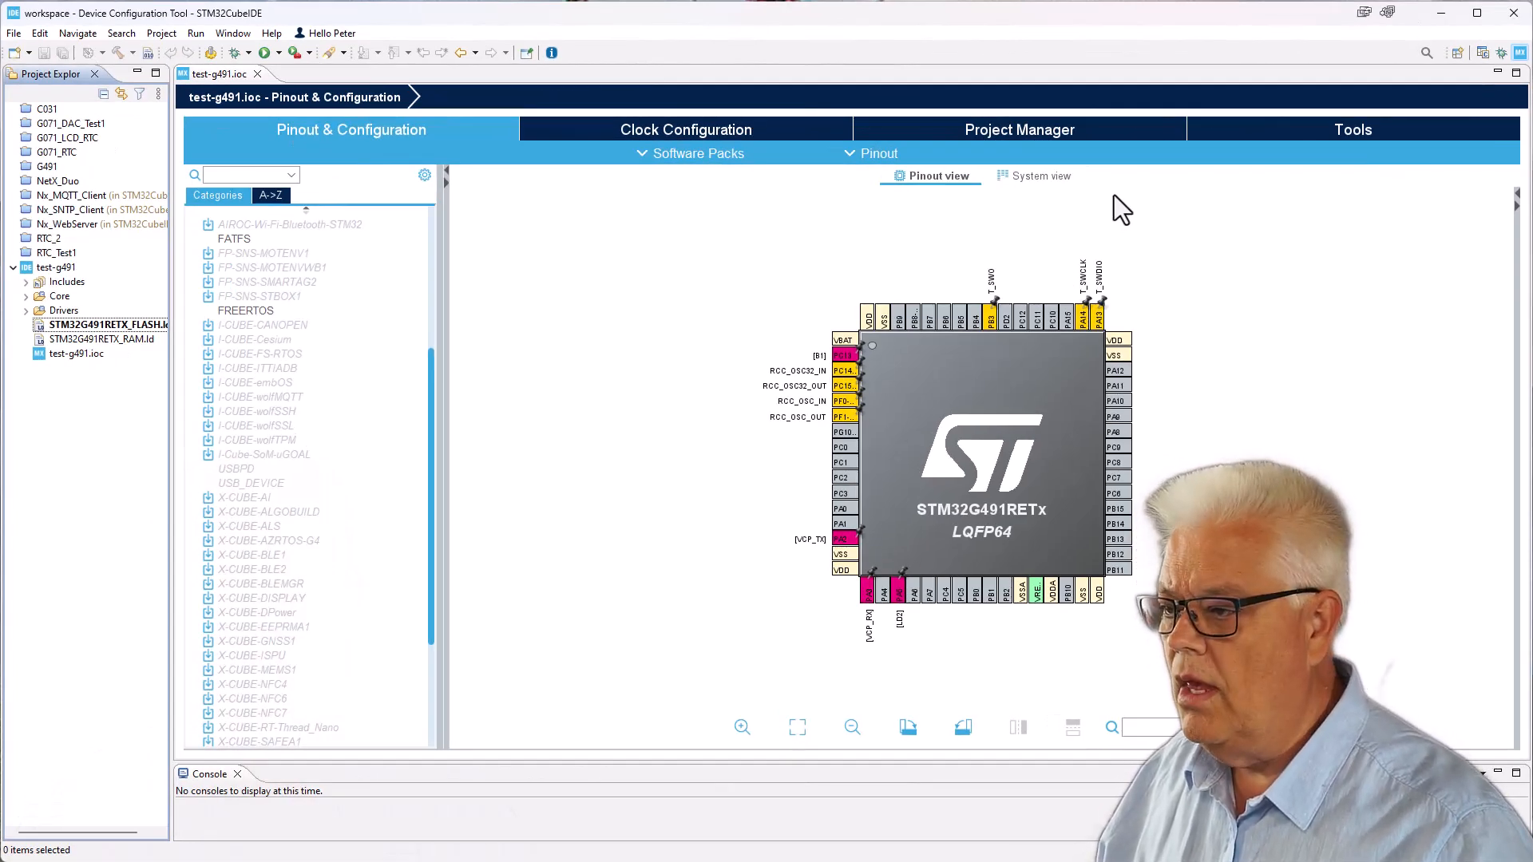
pyautogui.moveTo(993, 532)
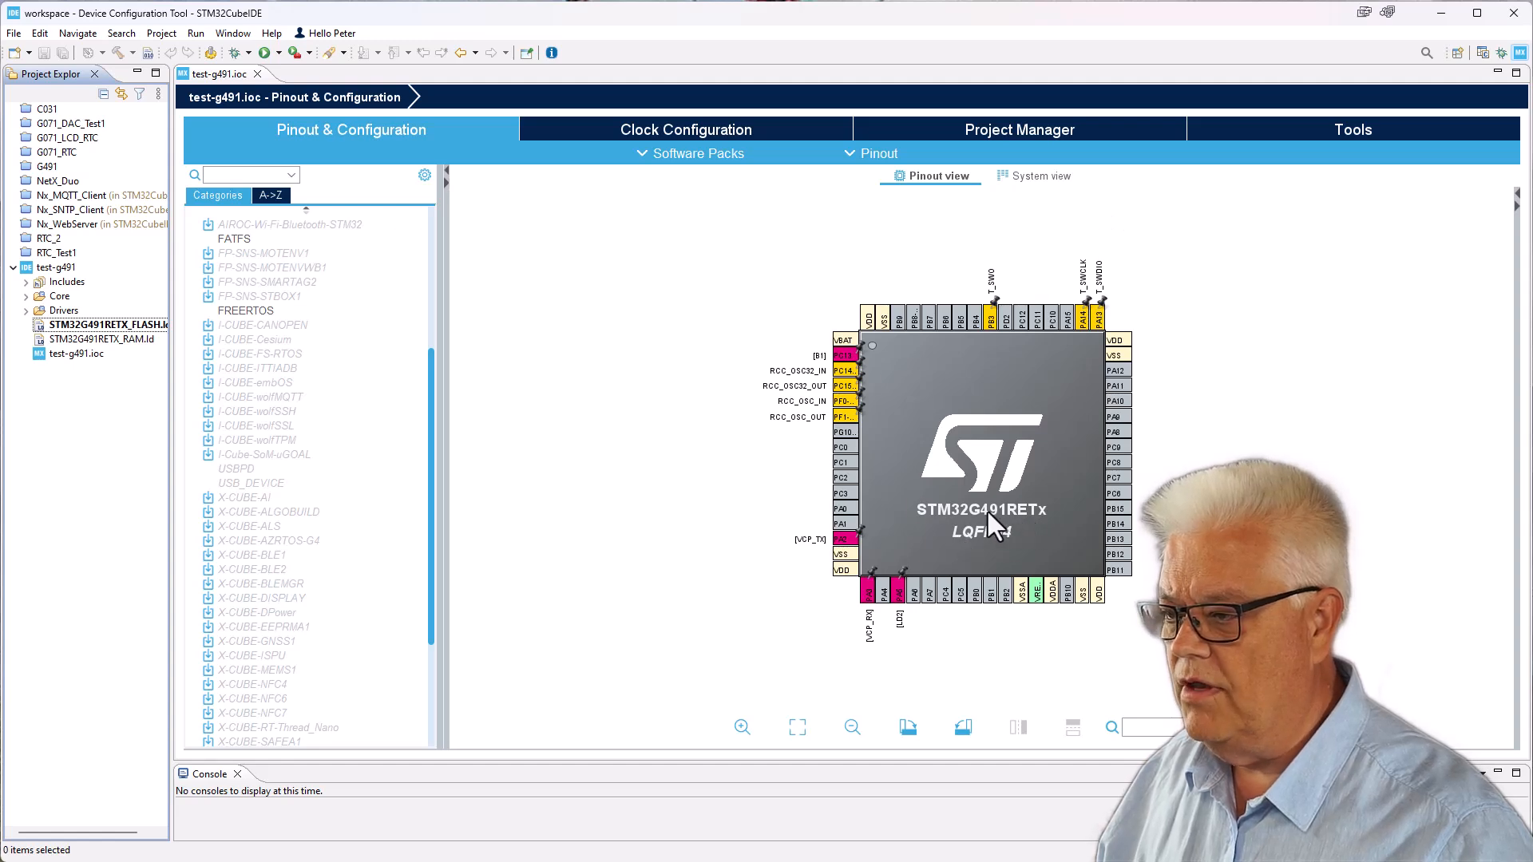
pyautogui.moveTo(970, 543)
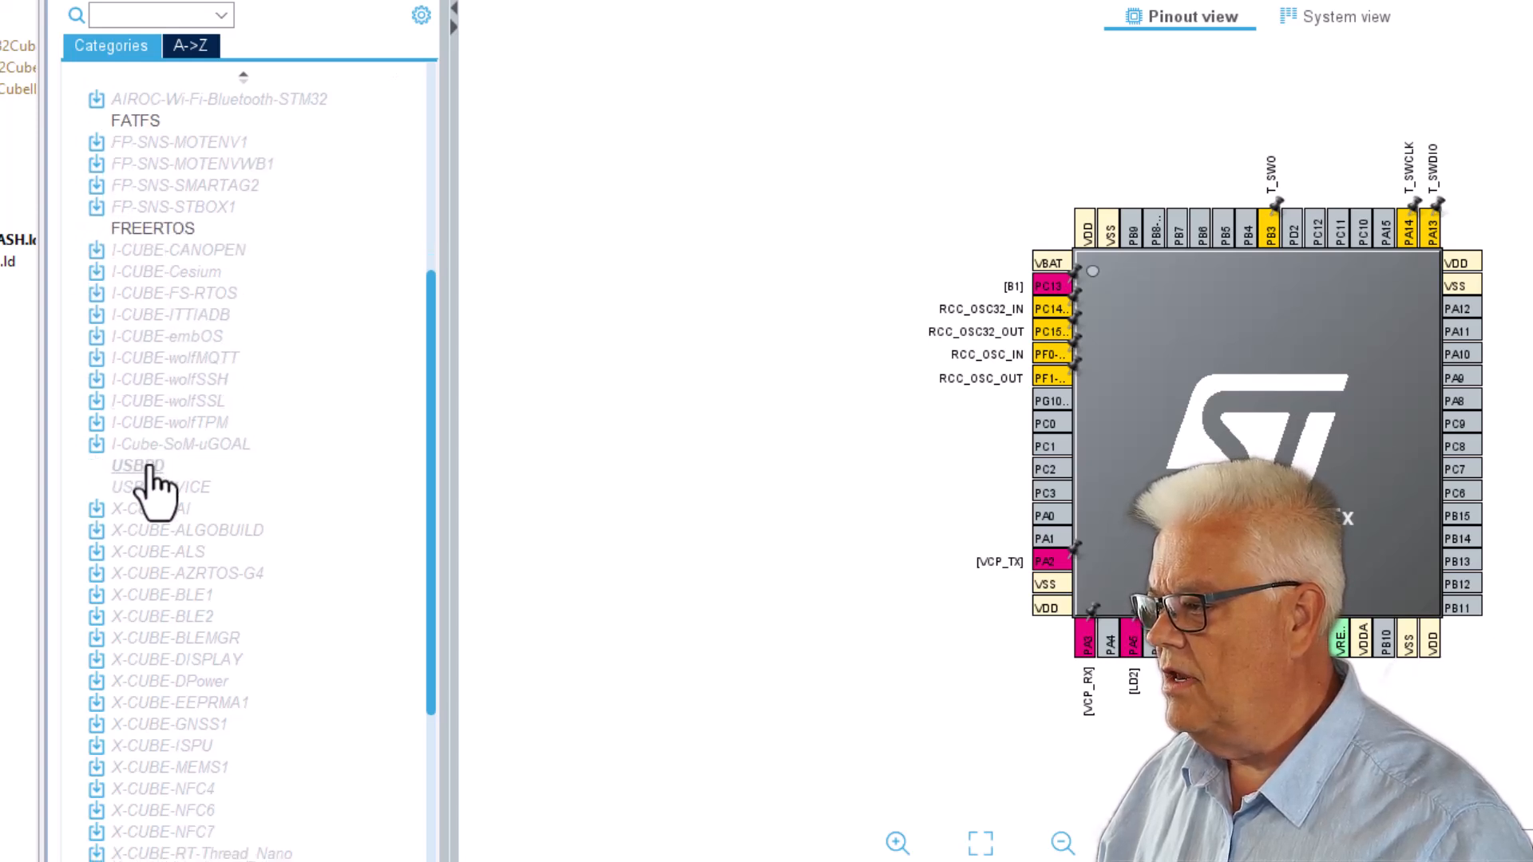
pyautogui.scroll(-3)
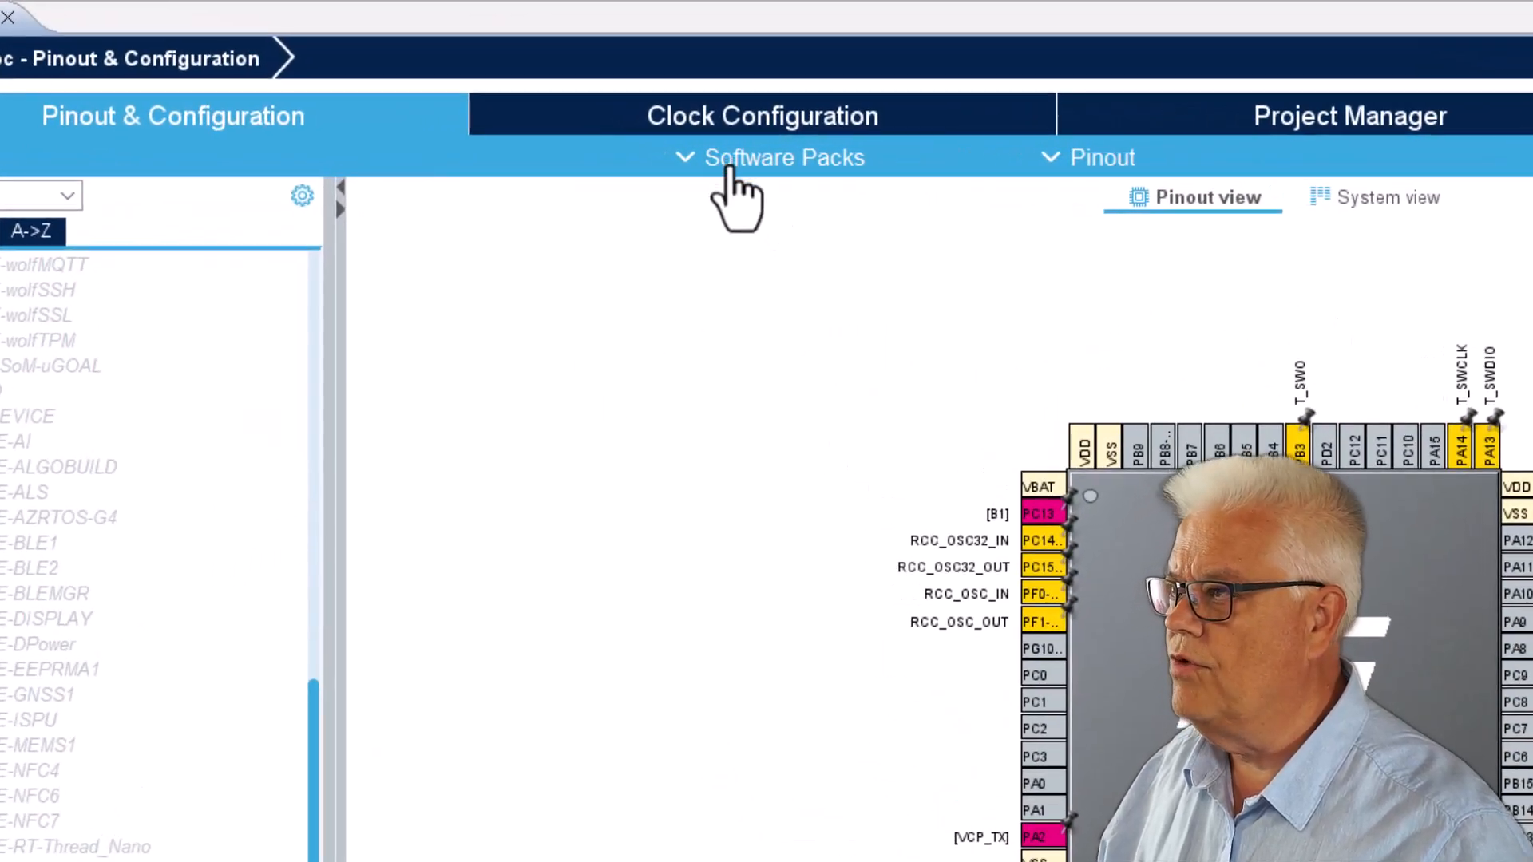
pyautogui.click(784, 157)
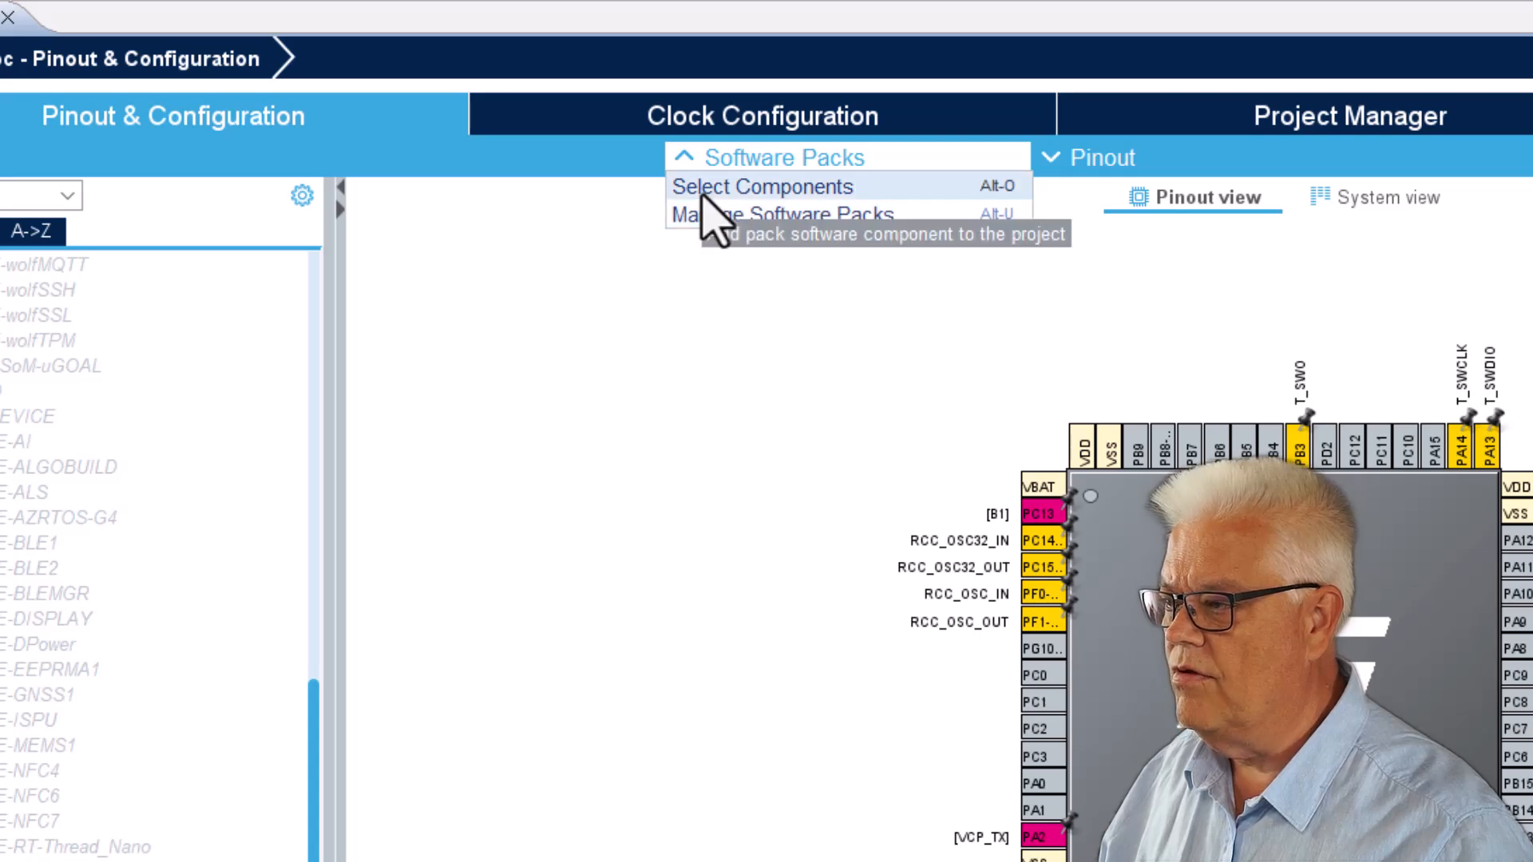
pyautogui.click(765, 187)
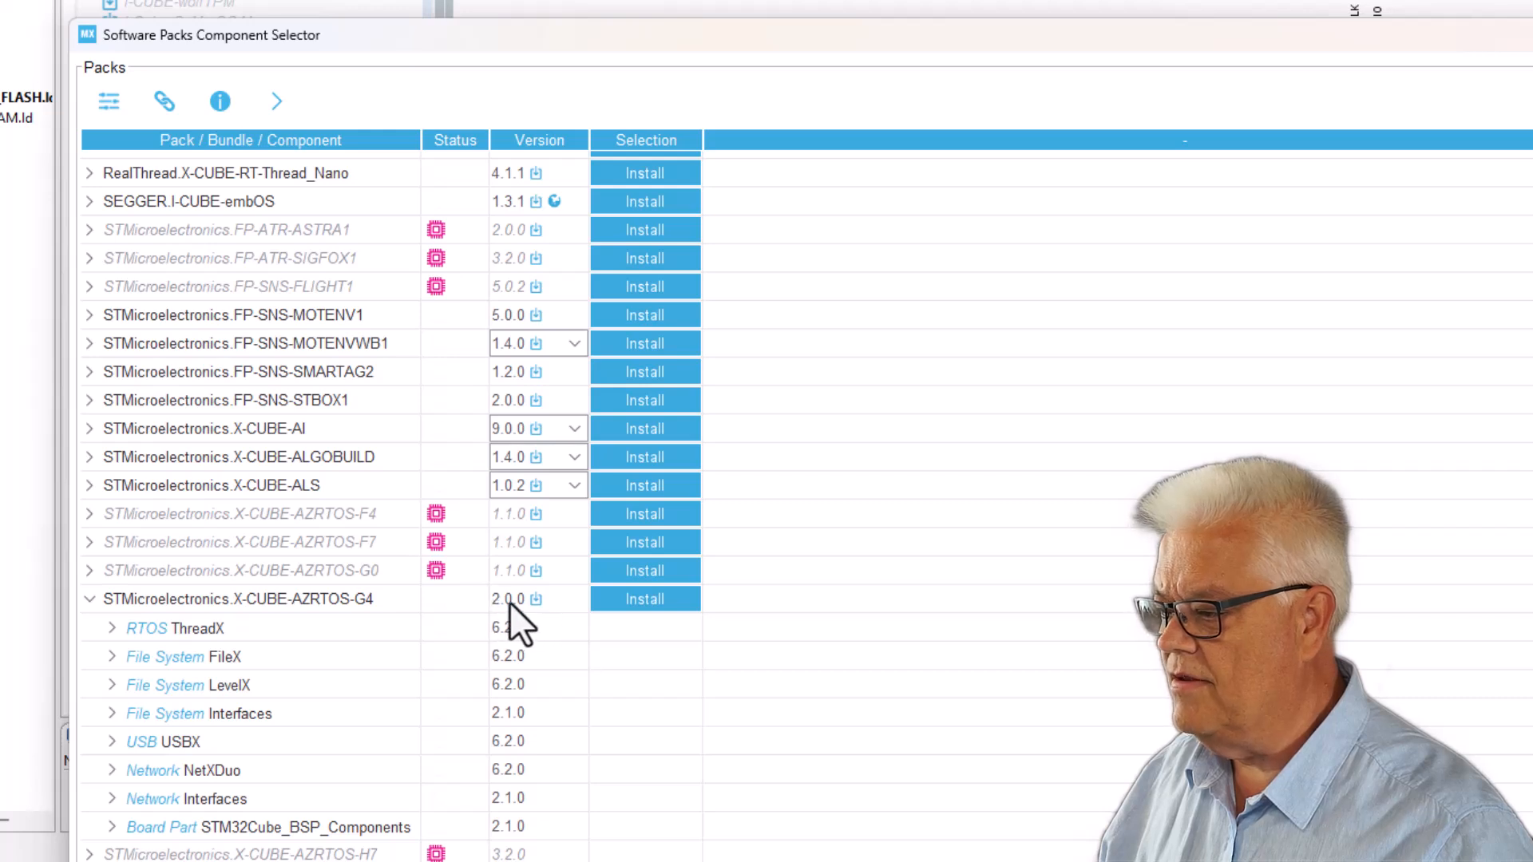
pyautogui.moveTo(564, 633)
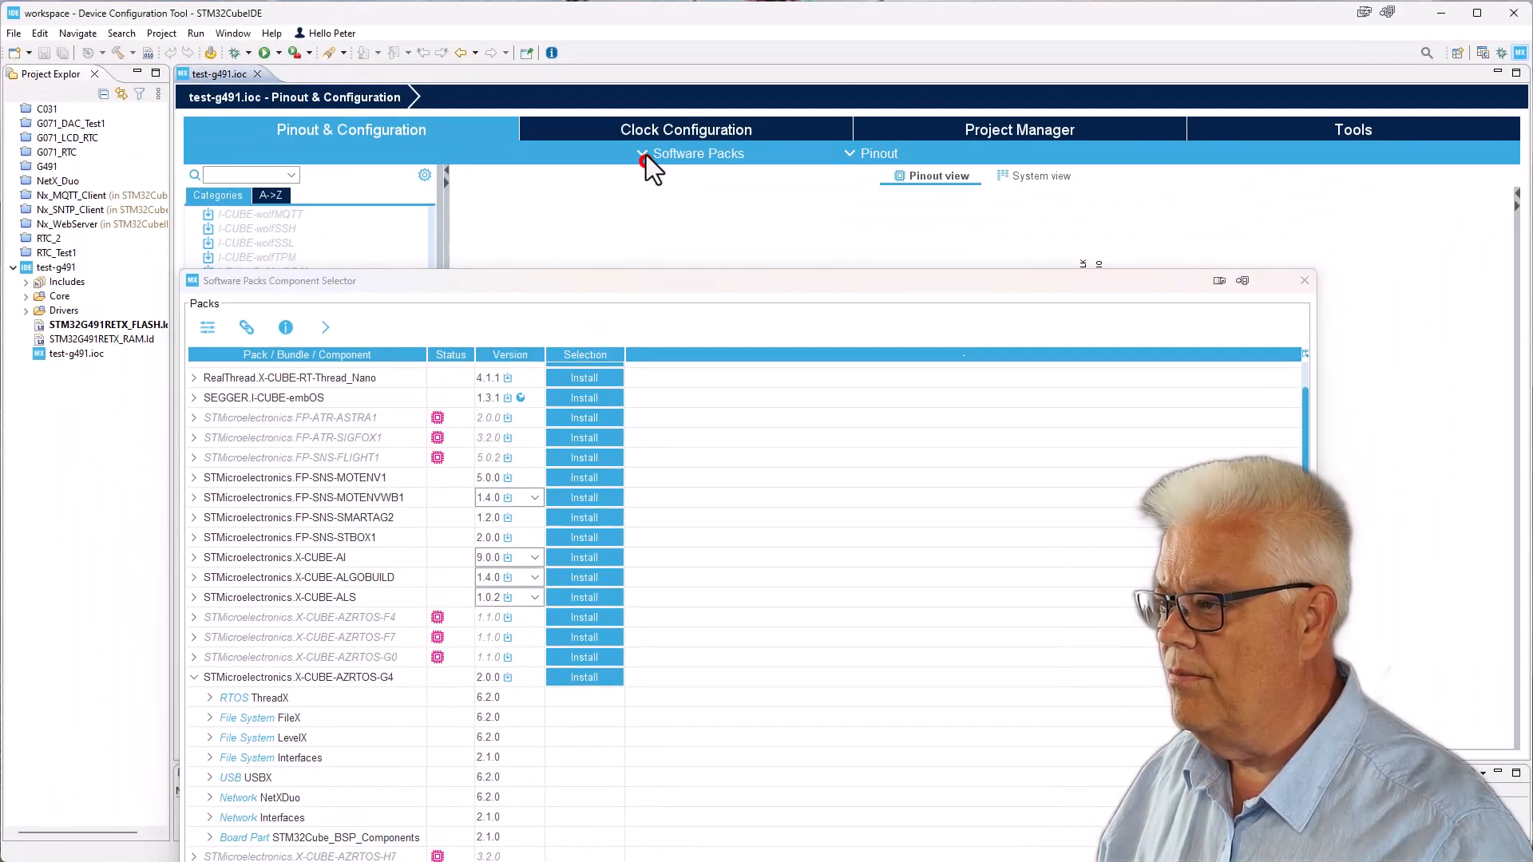
pyautogui.click(1304, 280)
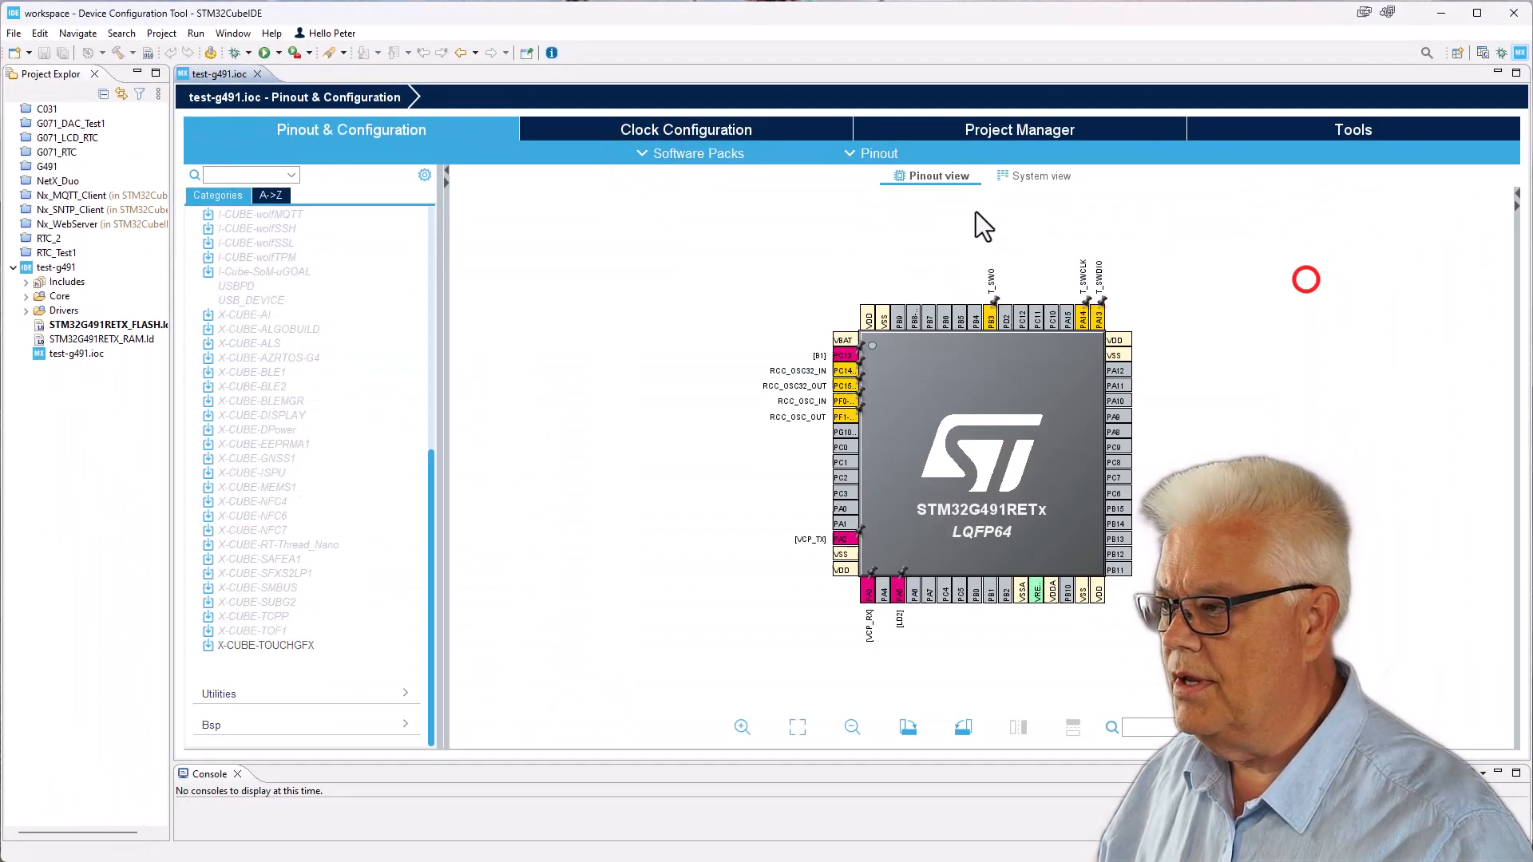
# - Browse X-CUBE-AZRTOS-G4 versions 2.0.0 and 1.0.0 in the Embedded Software Packages Manager, then close it
pyautogui.click(698, 153)
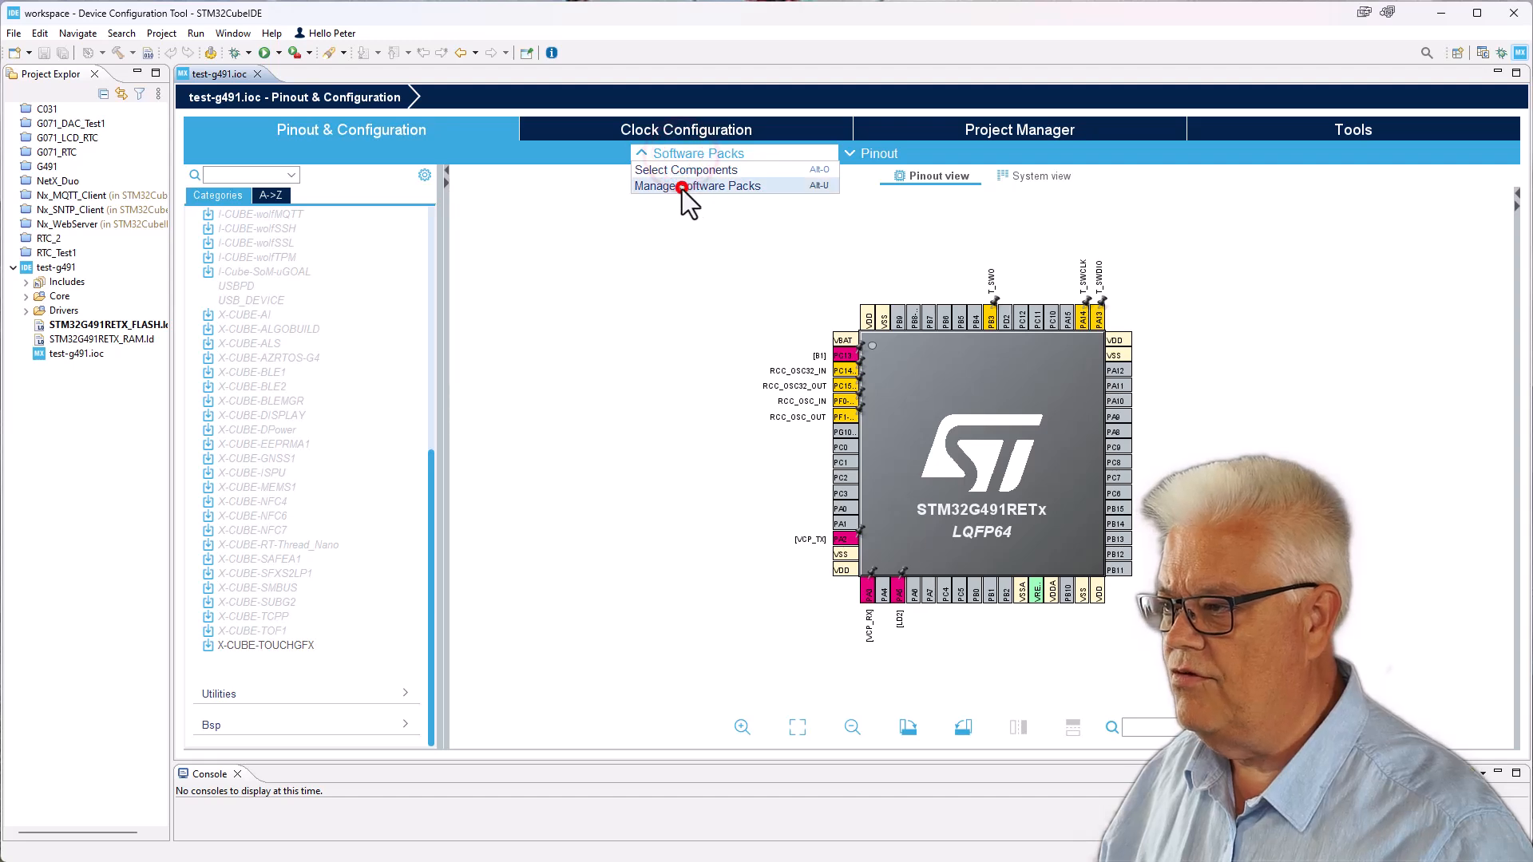
pyautogui.click(698, 186)
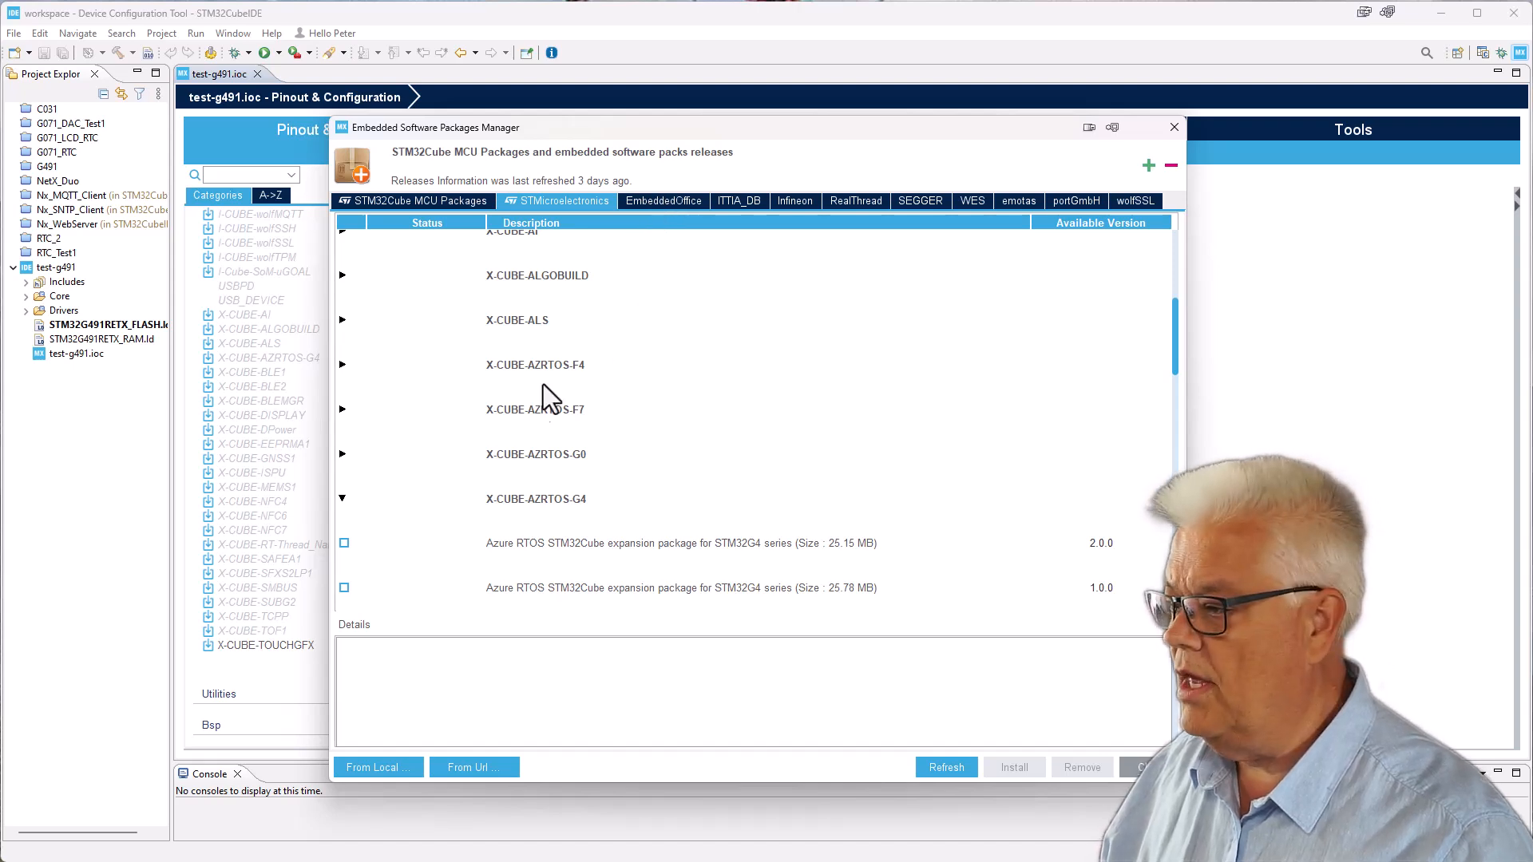
pyautogui.moveTo(427, 514)
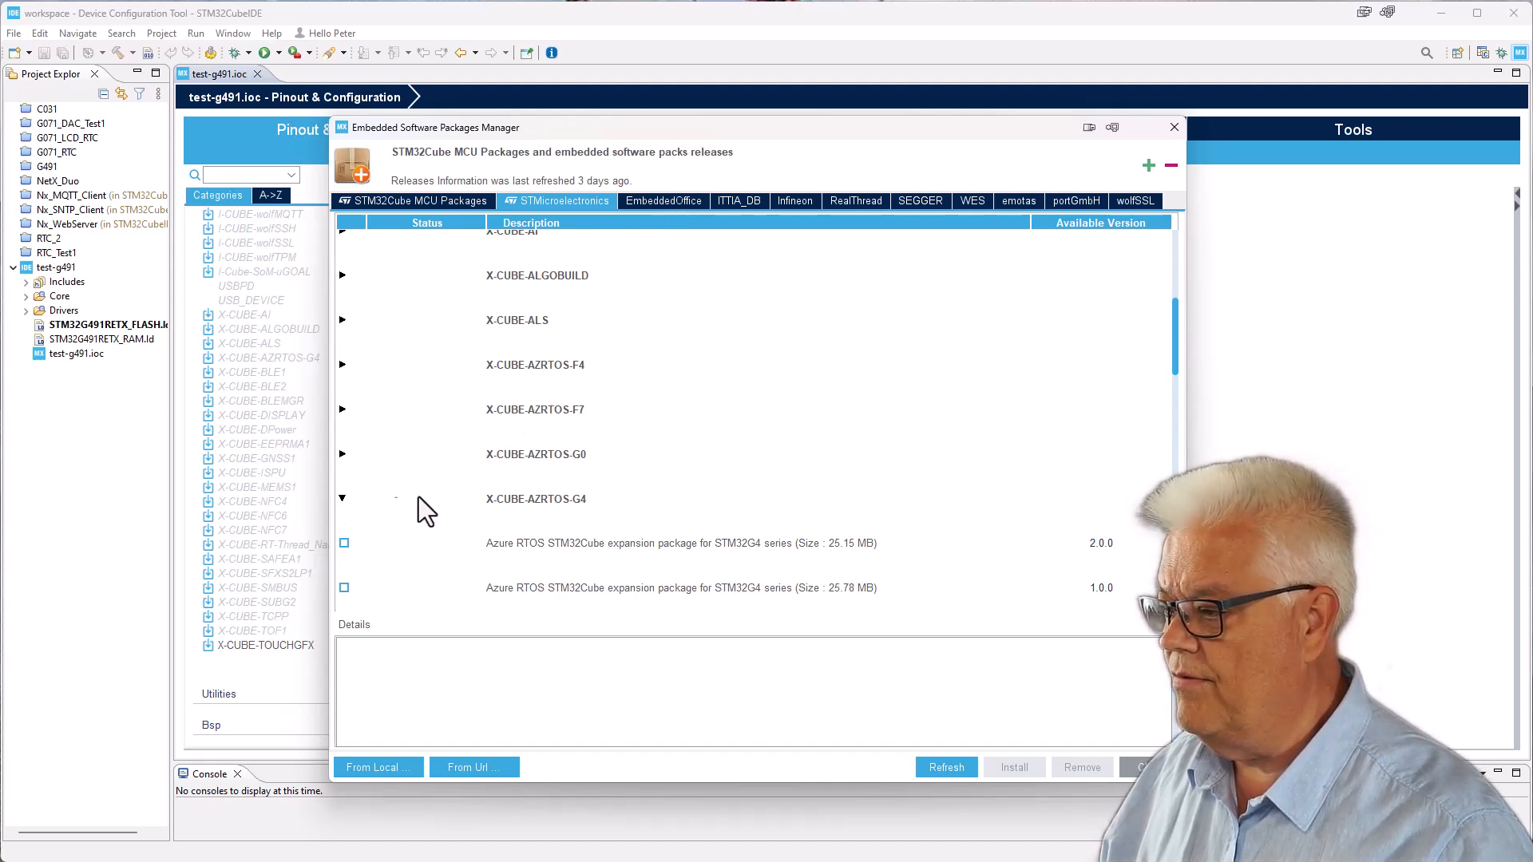
pyautogui.moveTo(485, 523)
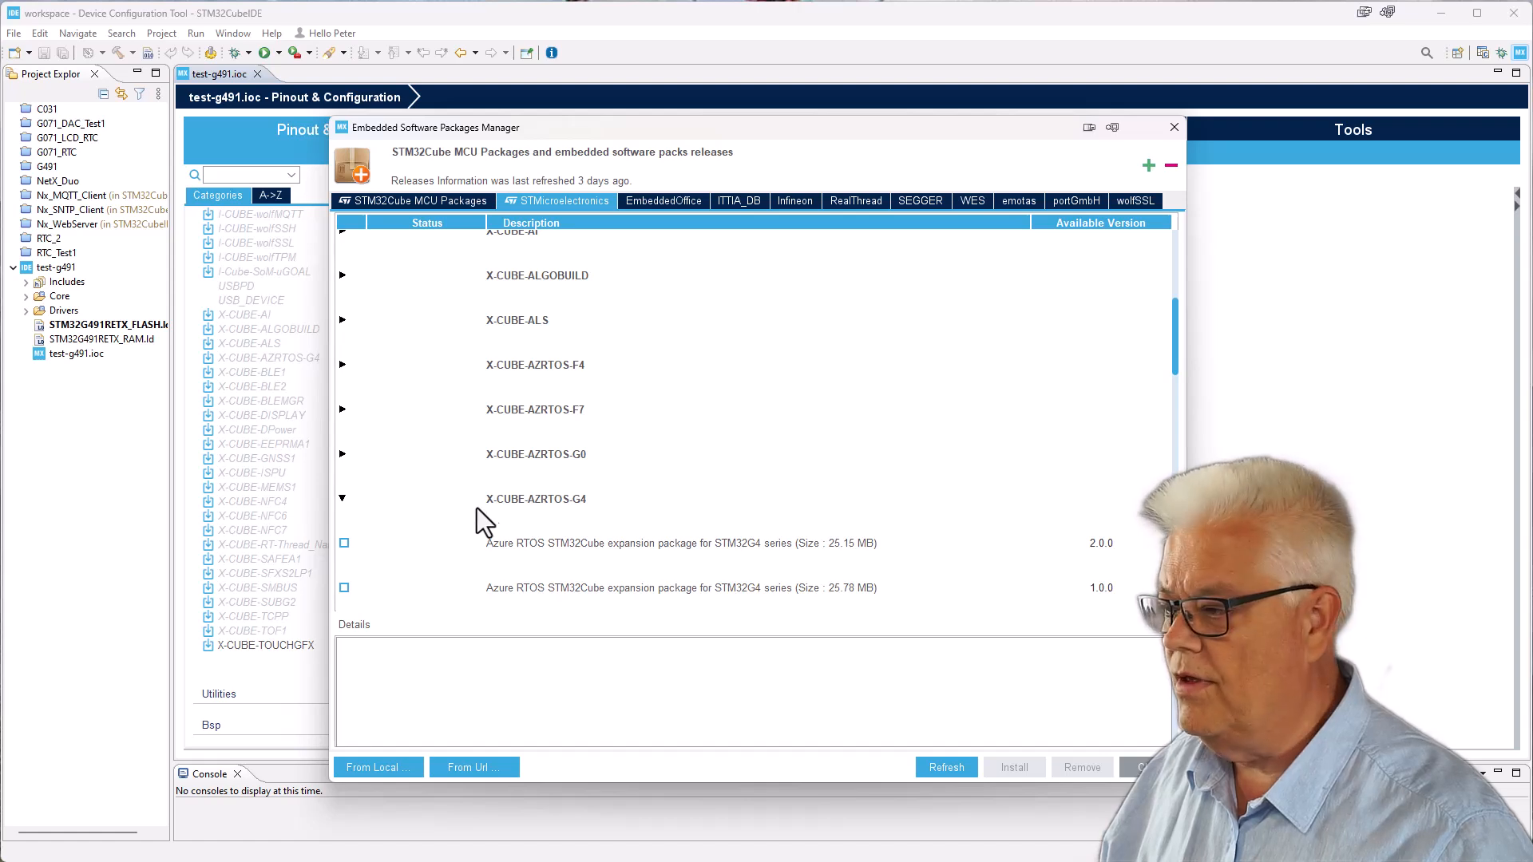
pyautogui.moveTo(586, 513)
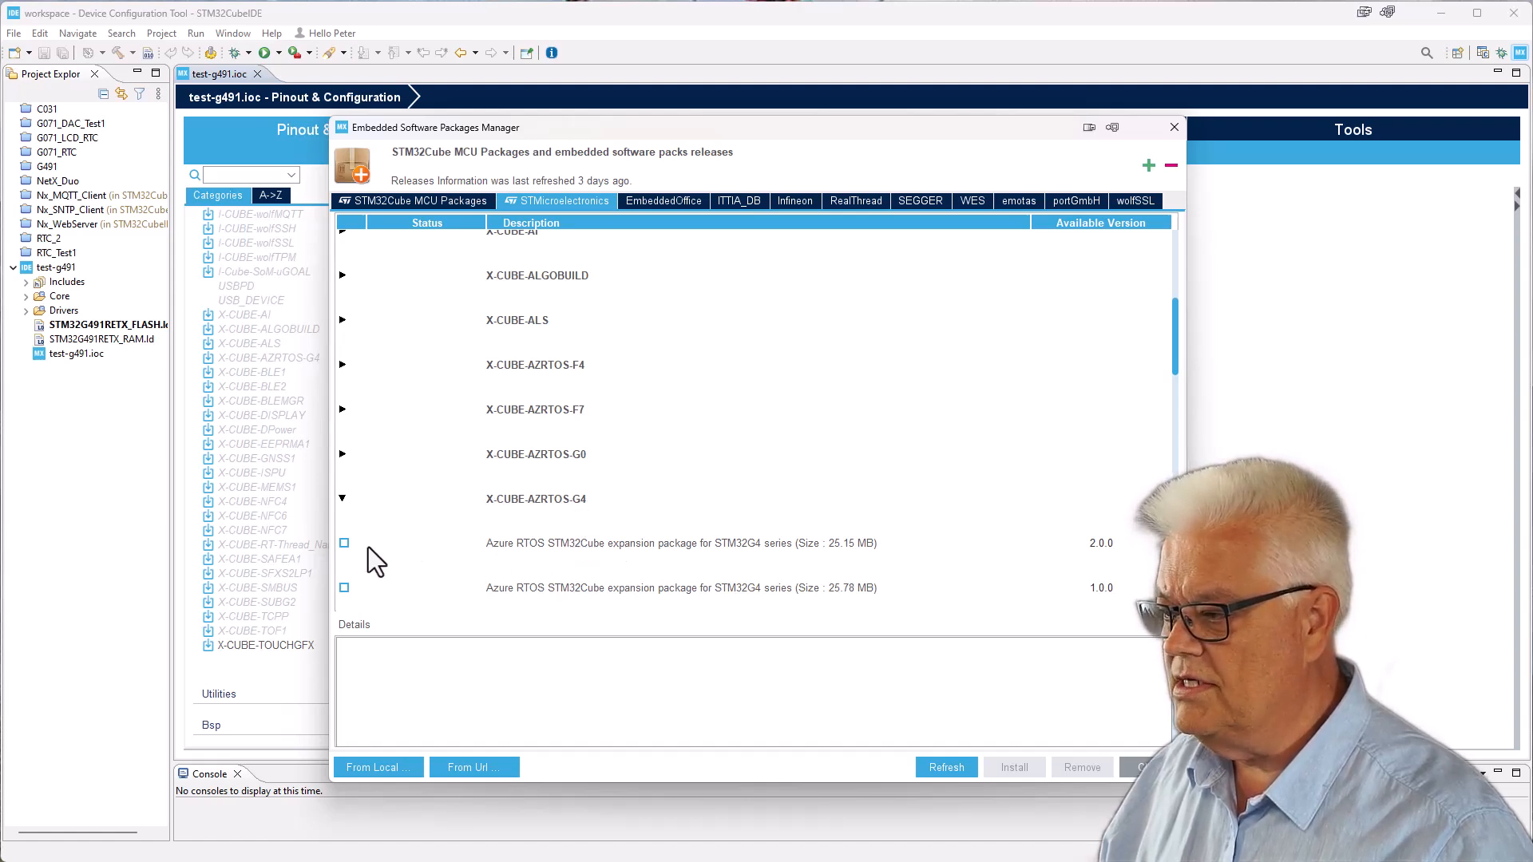
pyautogui.moveTo(615, 612)
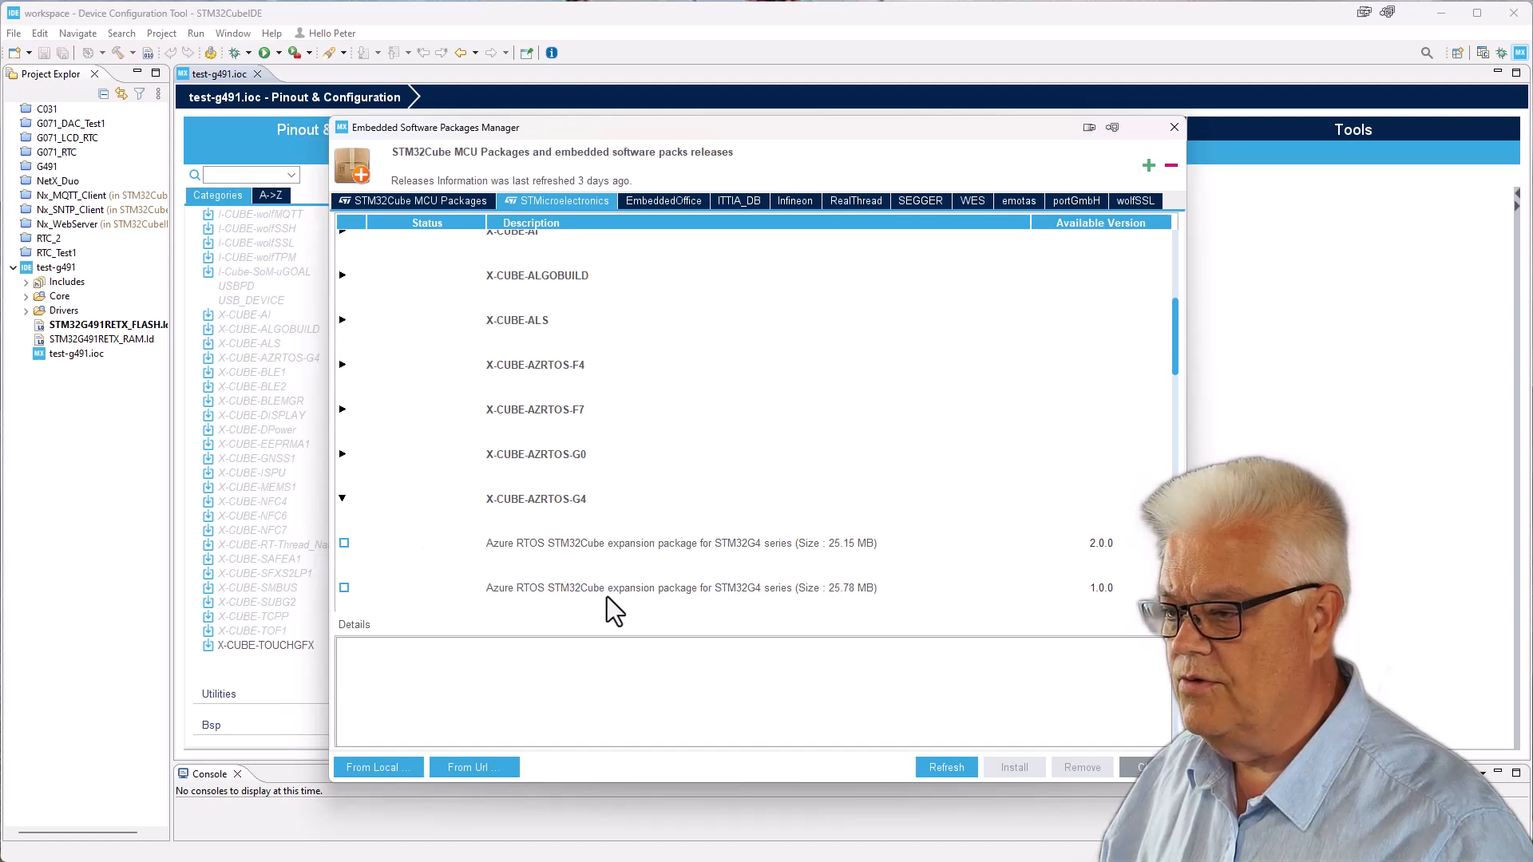
pyautogui.moveTo(1124, 607)
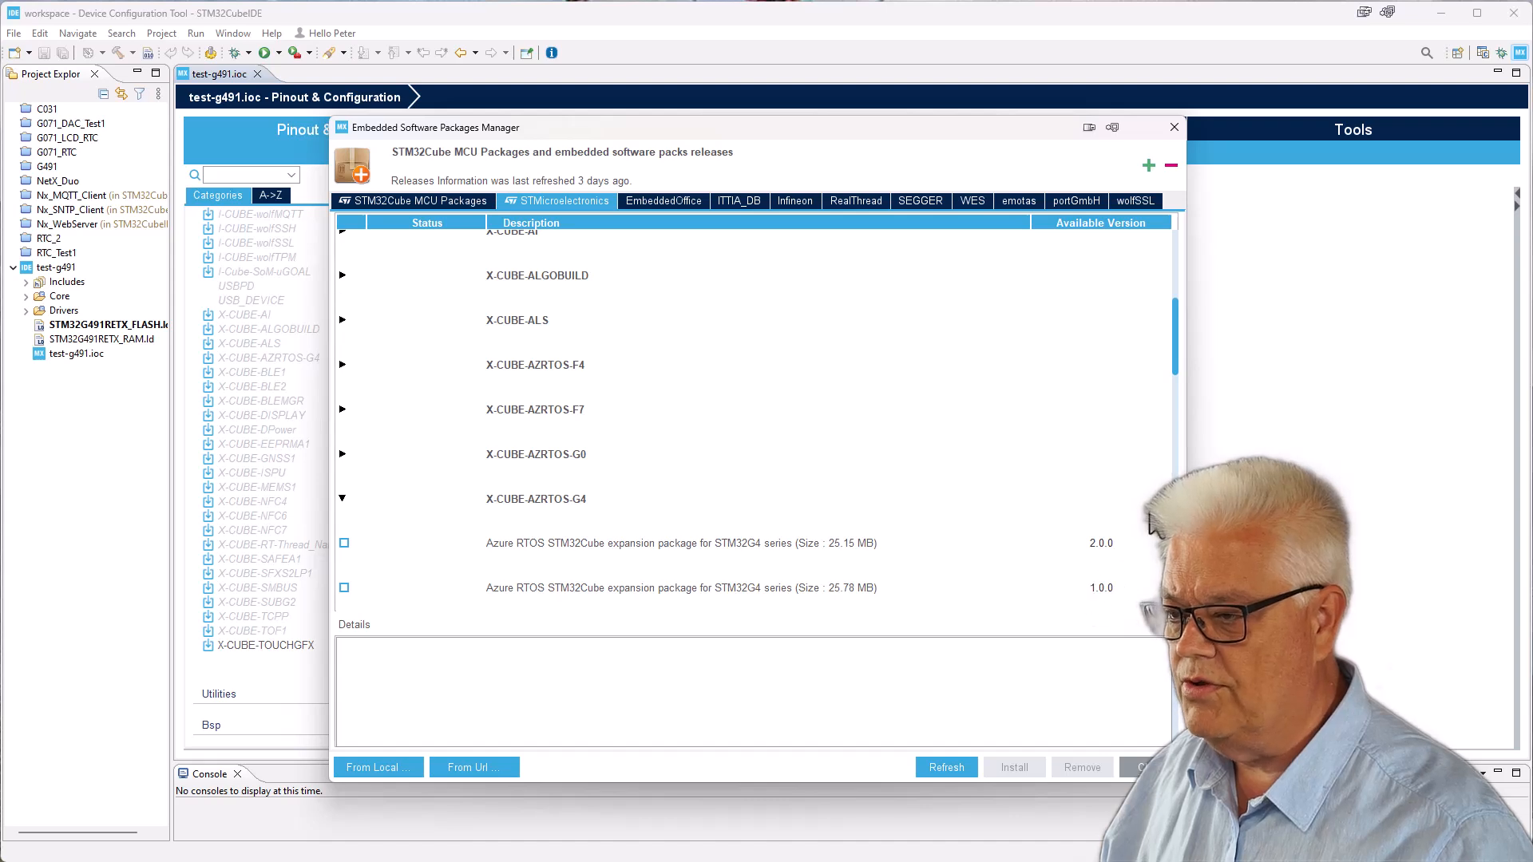
pyautogui.moveTo(868, 556)
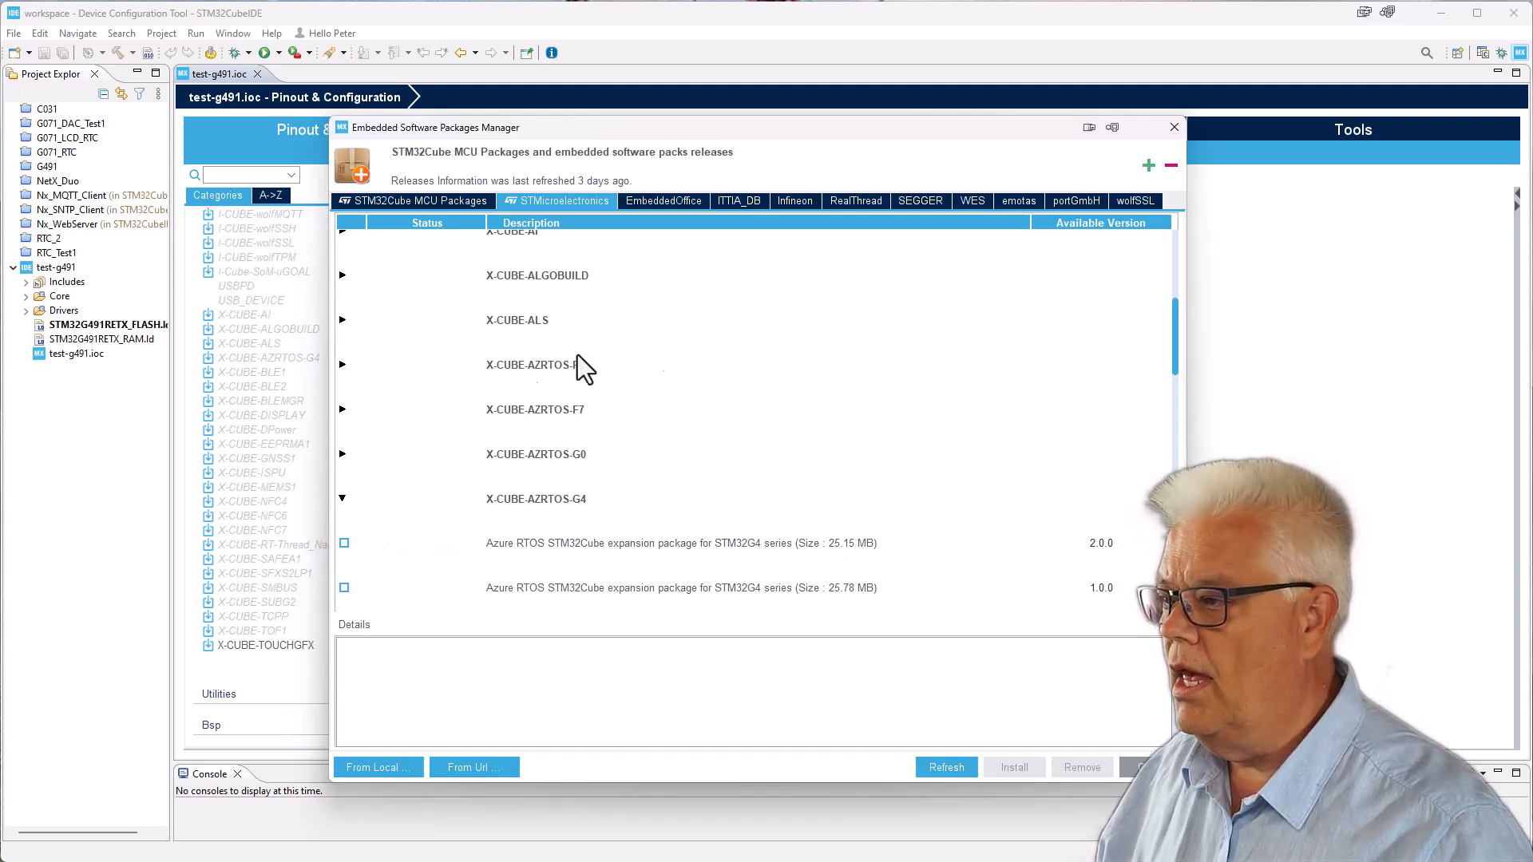
pyautogui.scroll(-3)
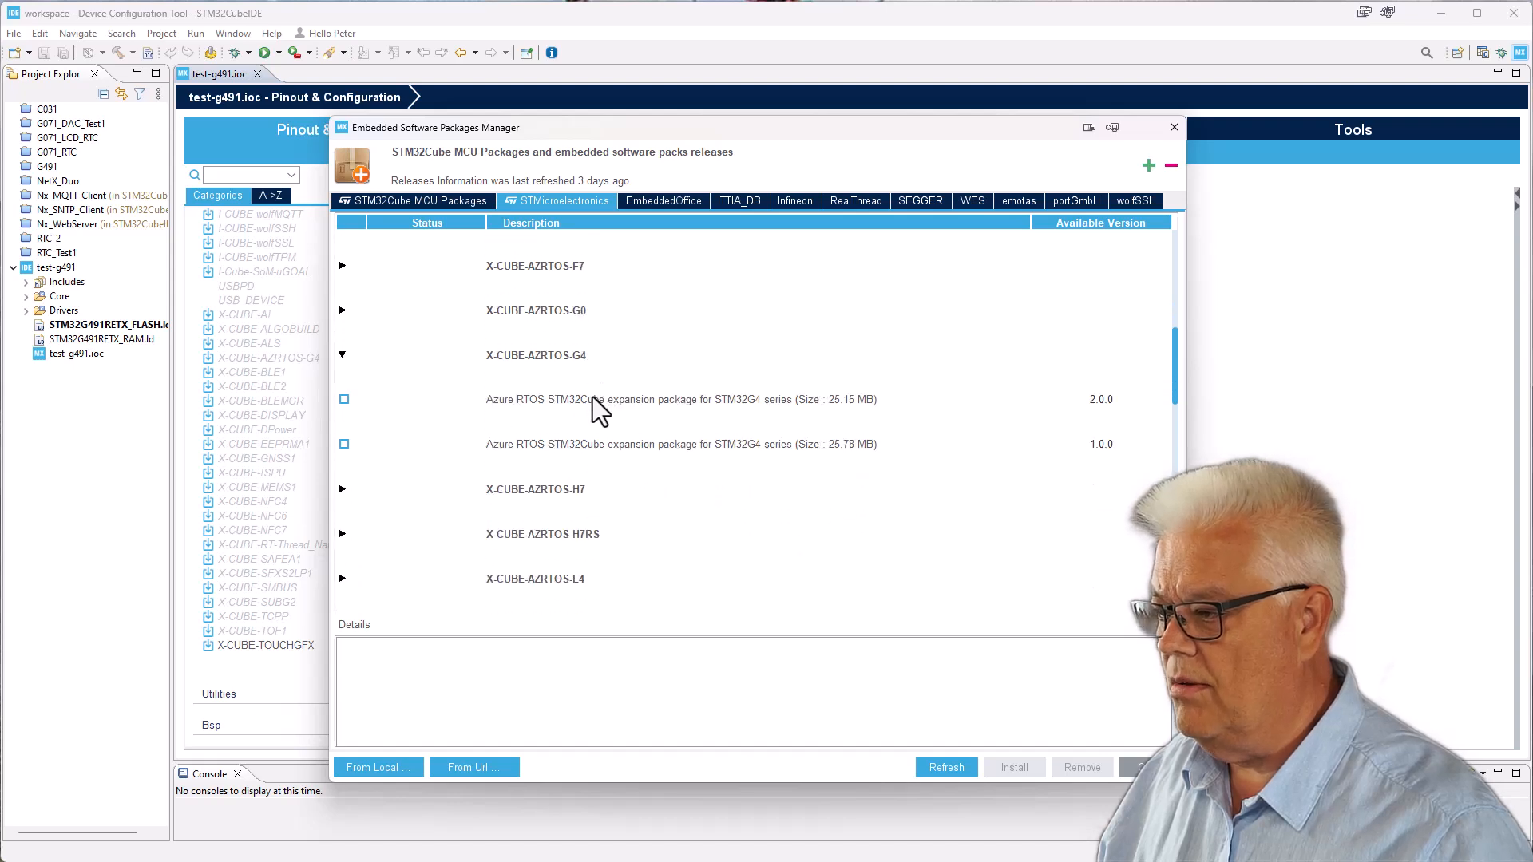
pyautogui.scroll(-3)
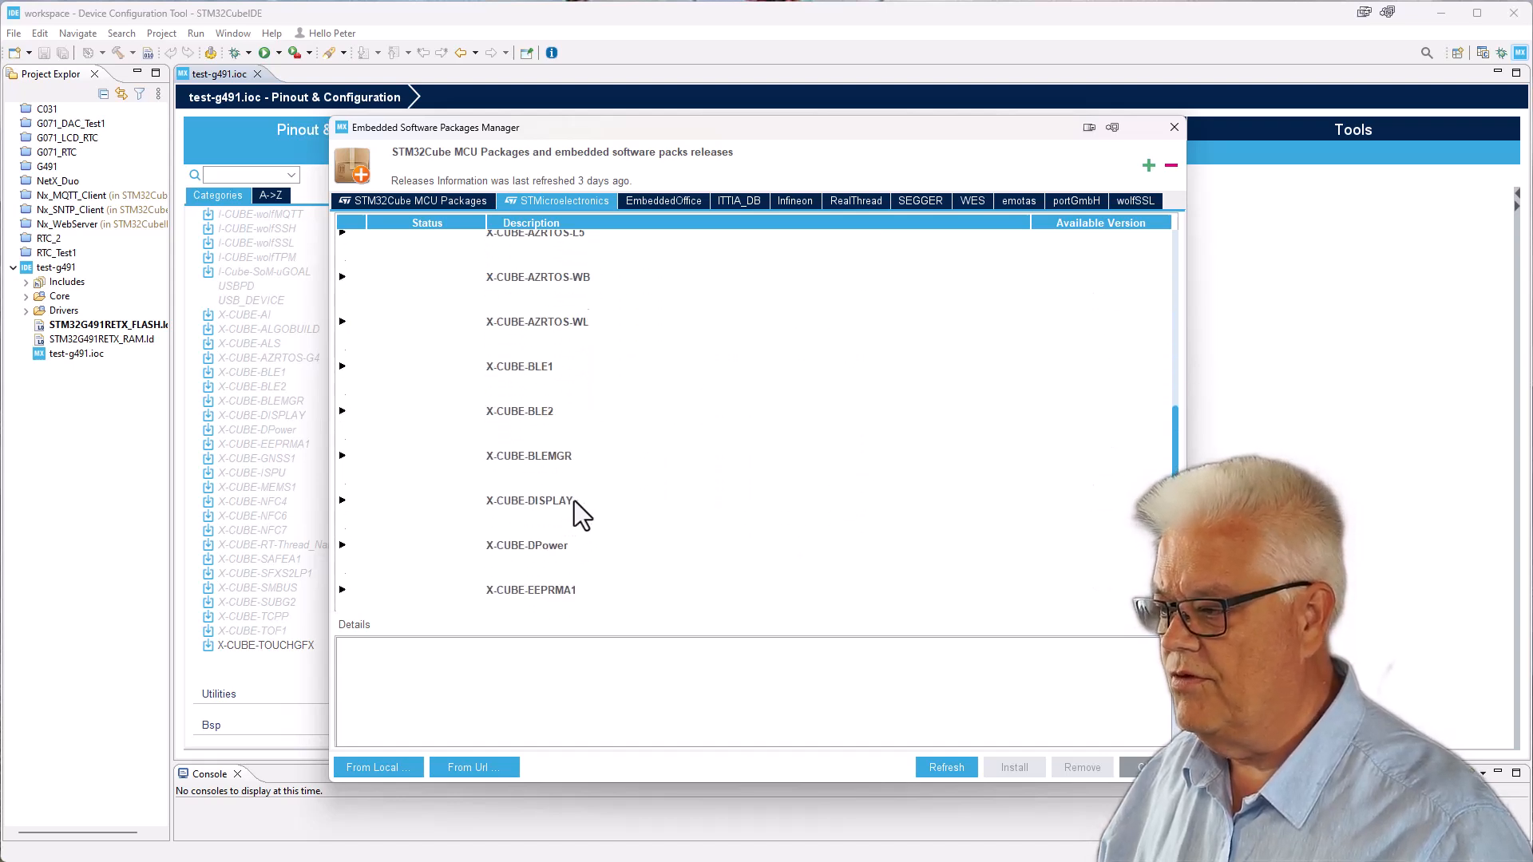
pyautogui.scroll(-3)
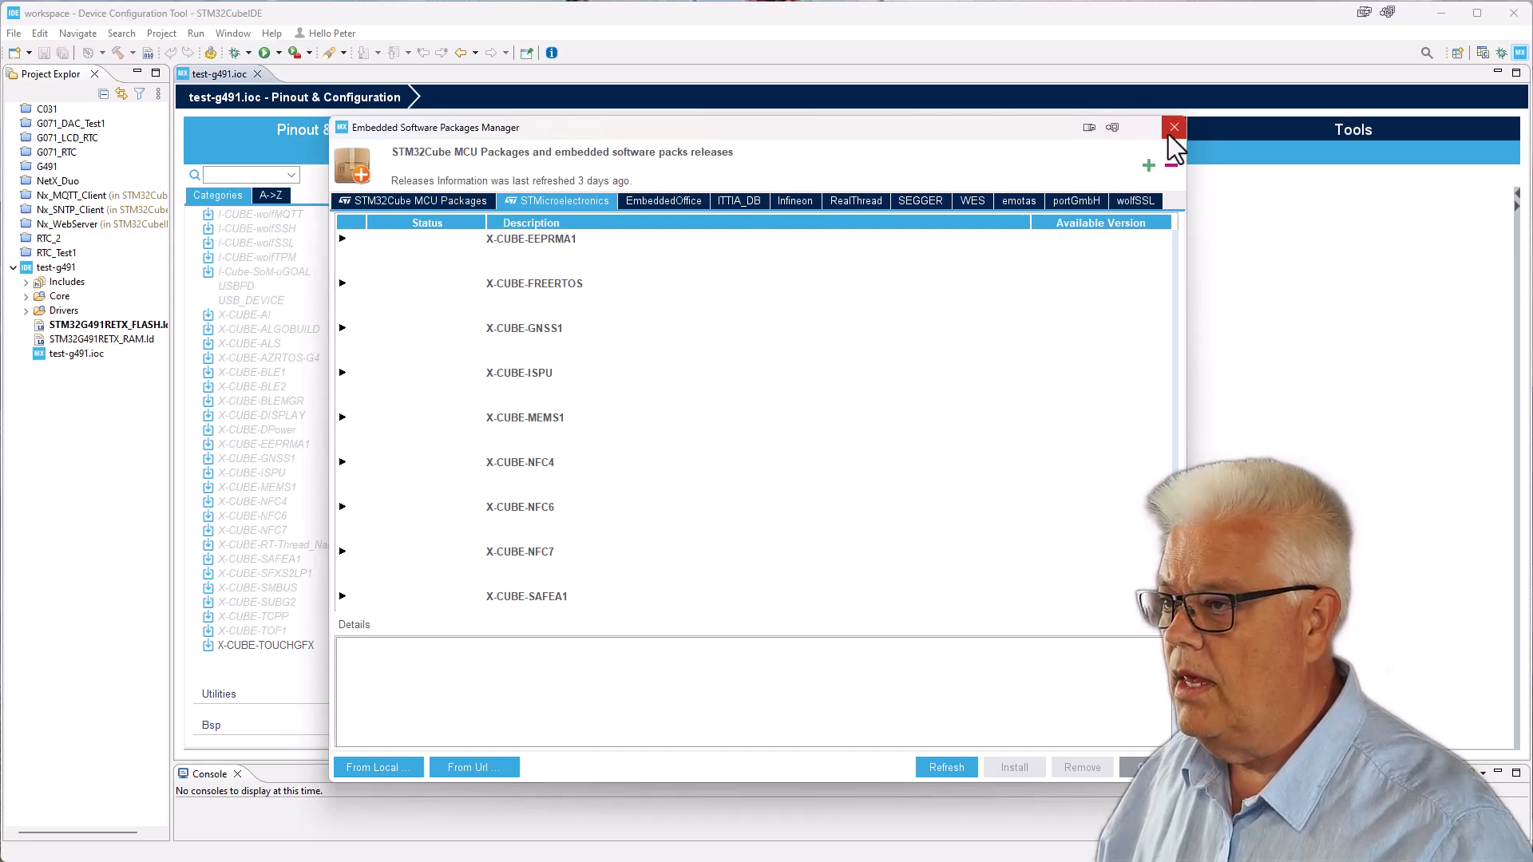
pyautogui.click(1174, 128)
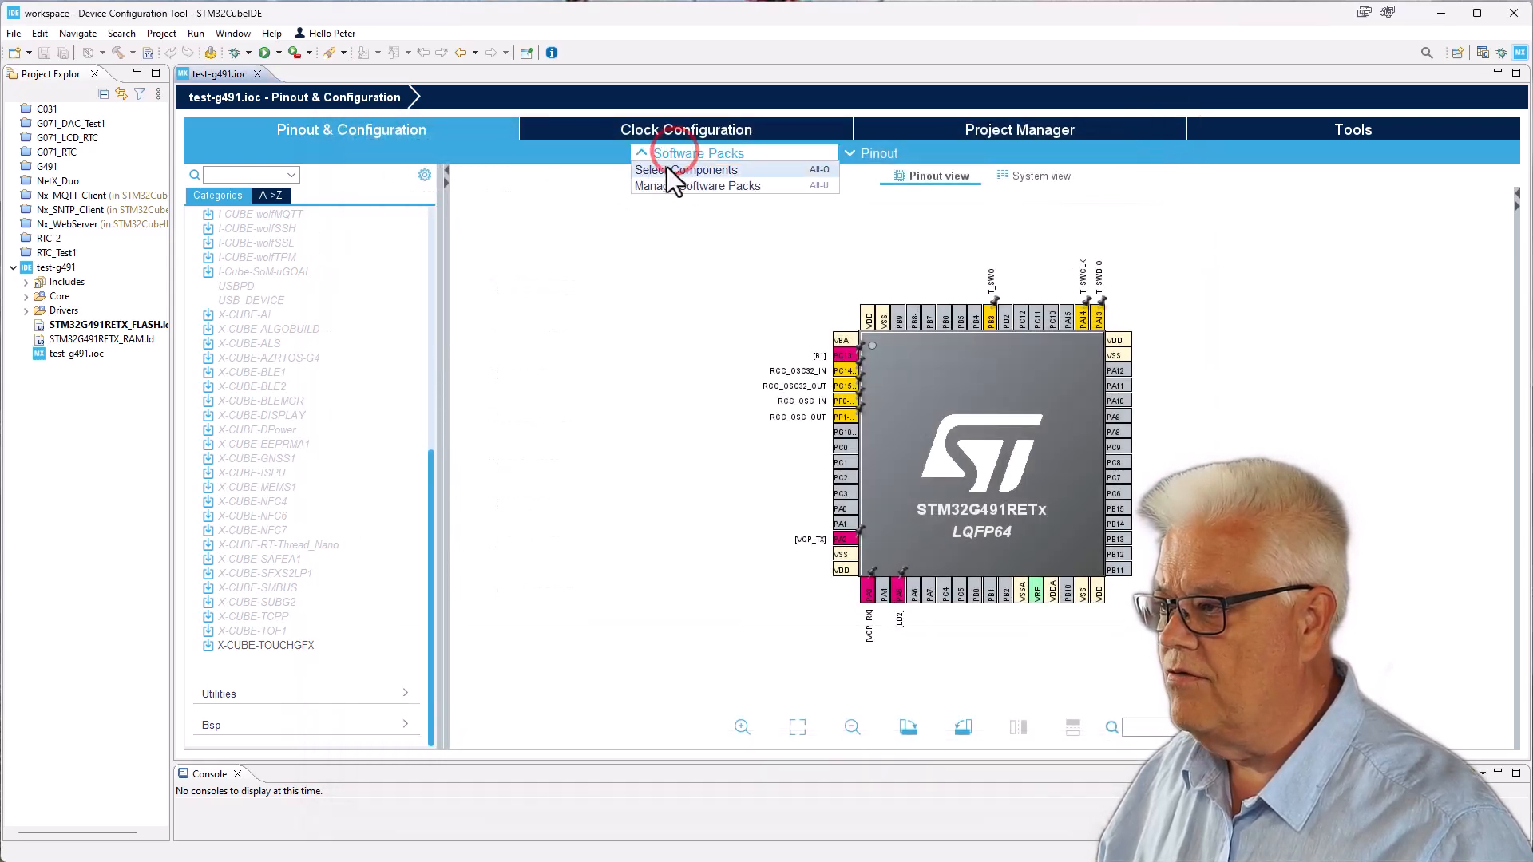
# - Install the X-CUBE-AZRTOS-G4 pack from Select Components and accept its license agreement
pyautogui.click(686, 169)
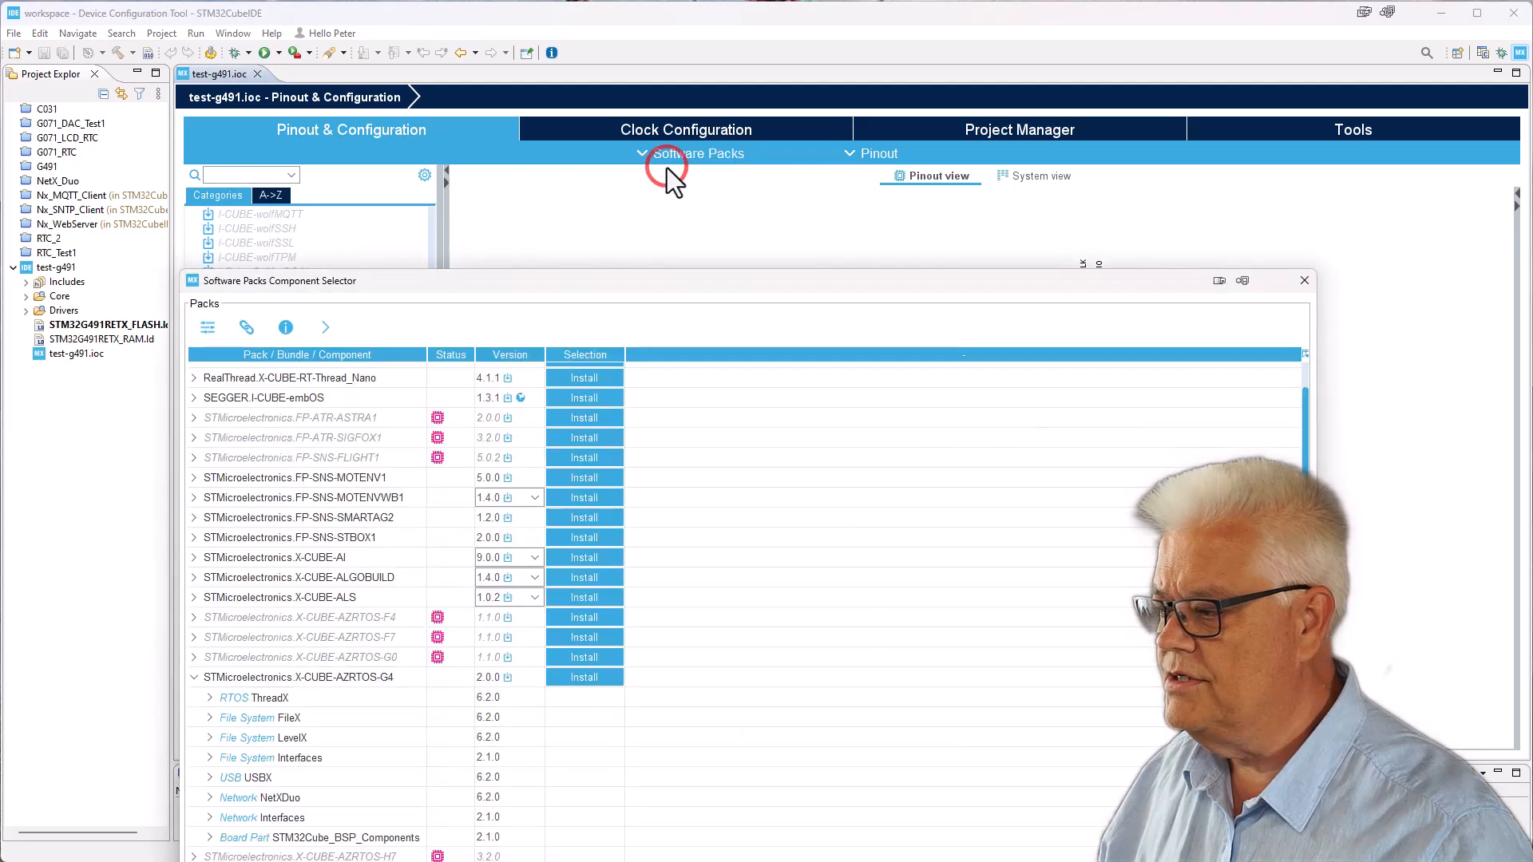
pyautogui.moveTo(509, 690)
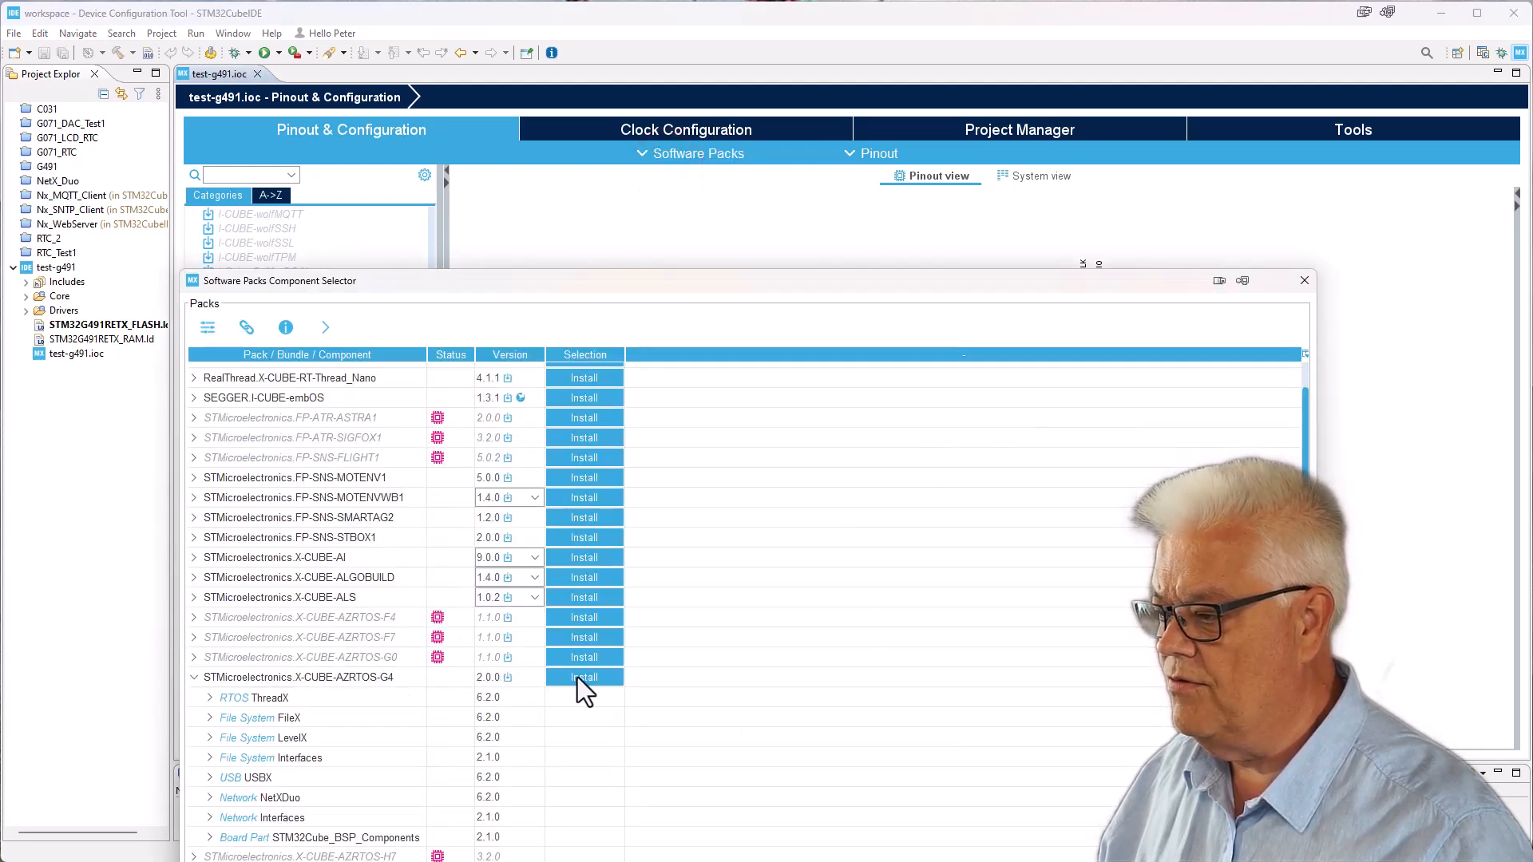
pyautogui.click(583, 677)
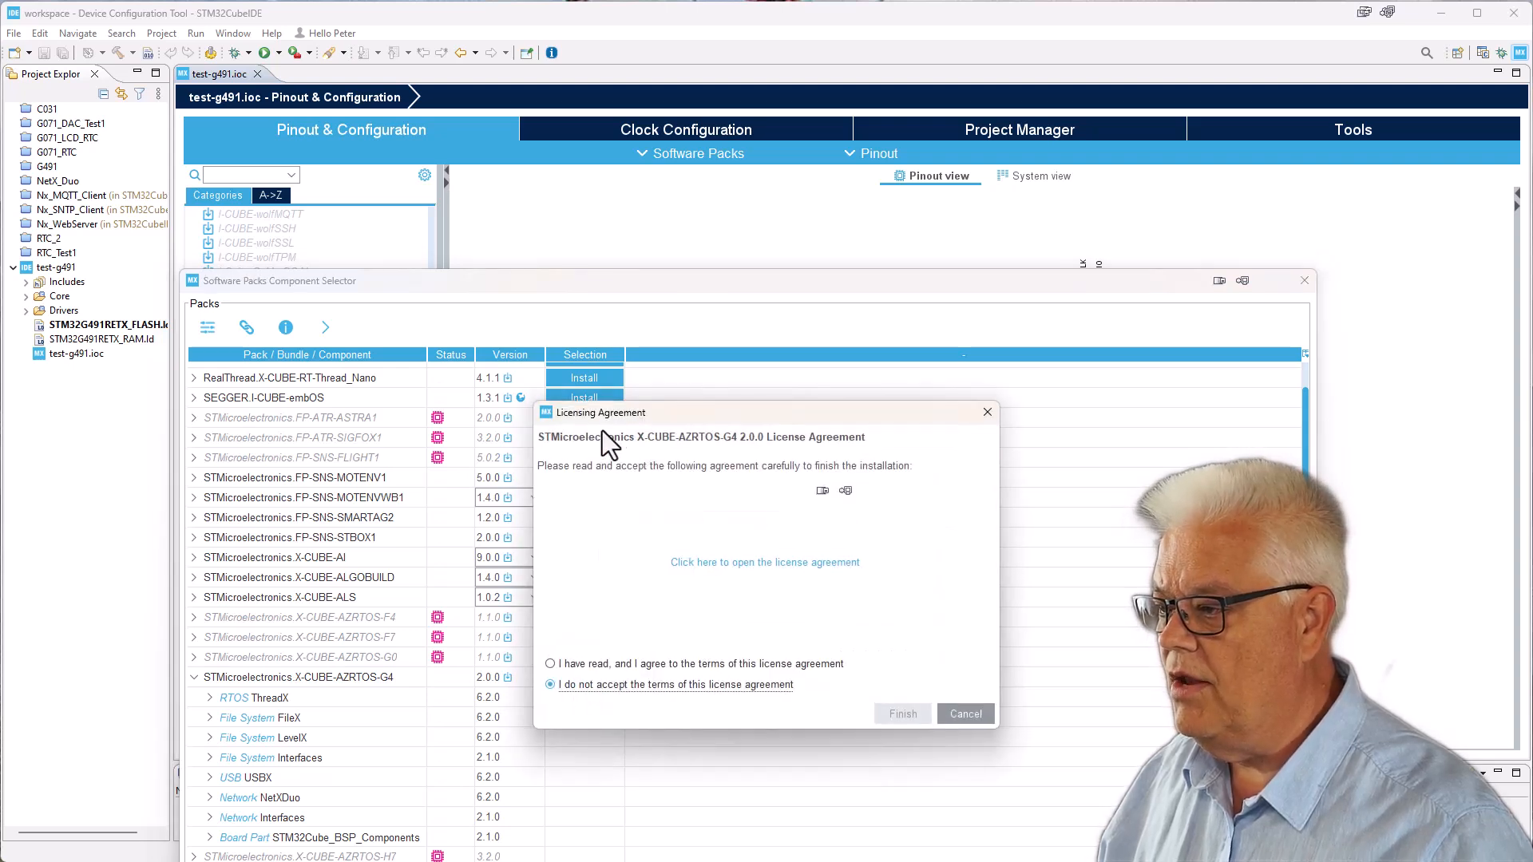
pyautogui.click(549, 664)
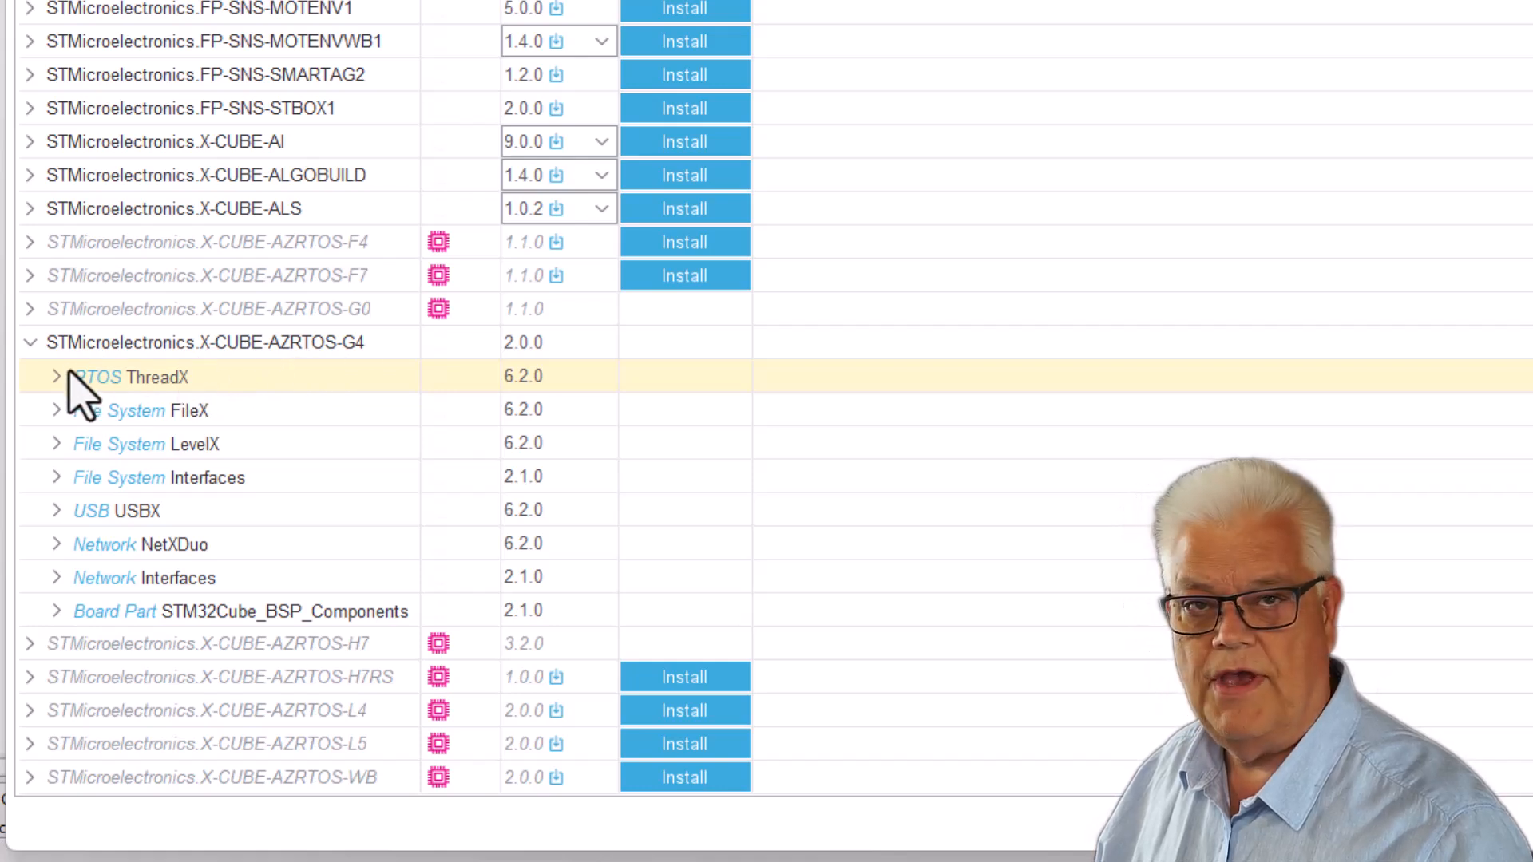
pyautogui.moveTo(111, 424)
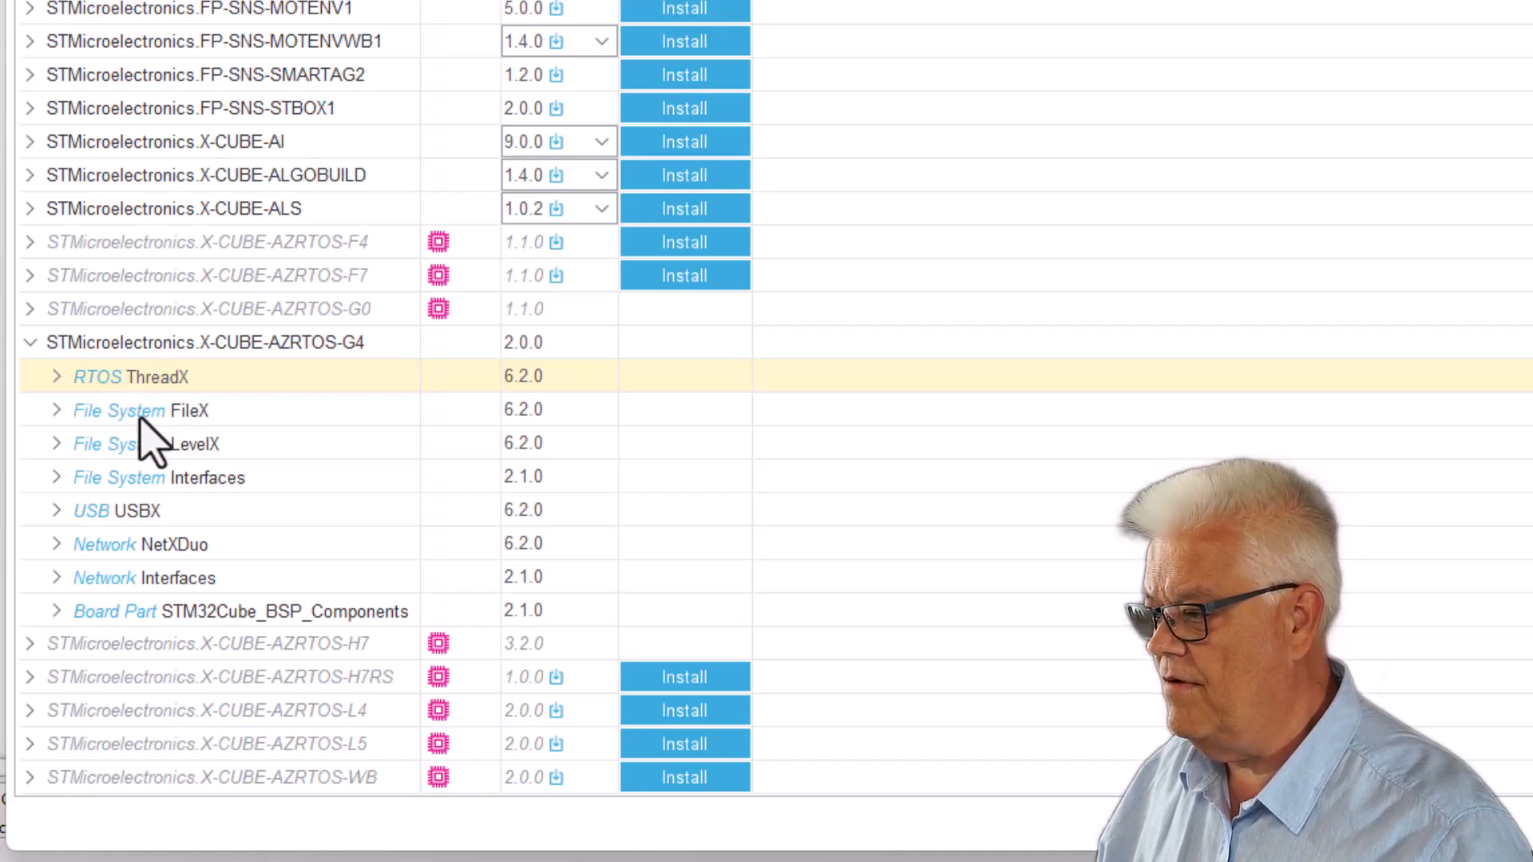
pyautogui.moveTo(111, 483)
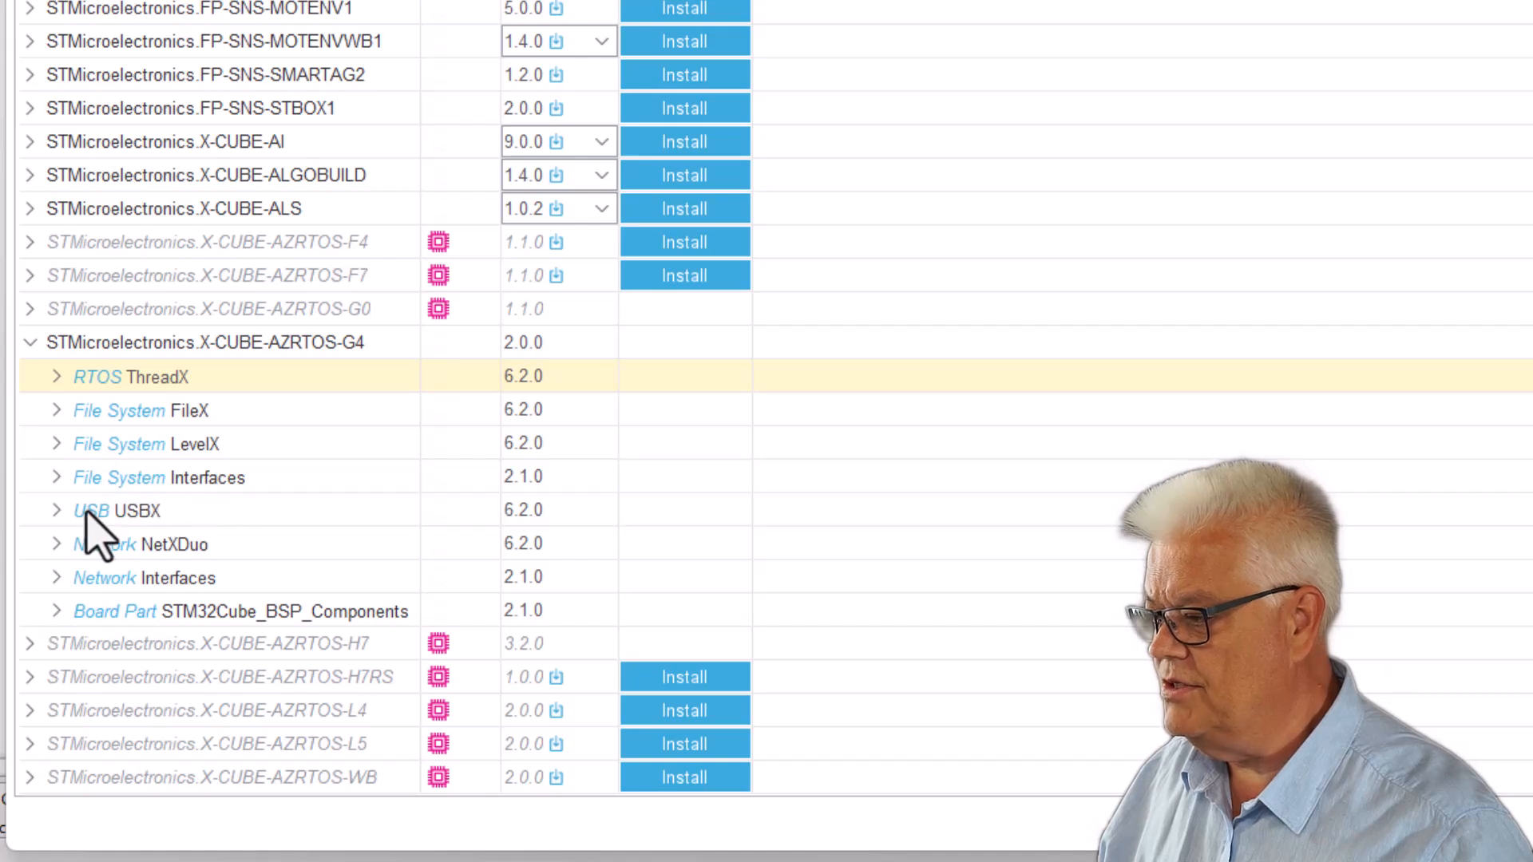
pyautogui.moveTo(168, 607)
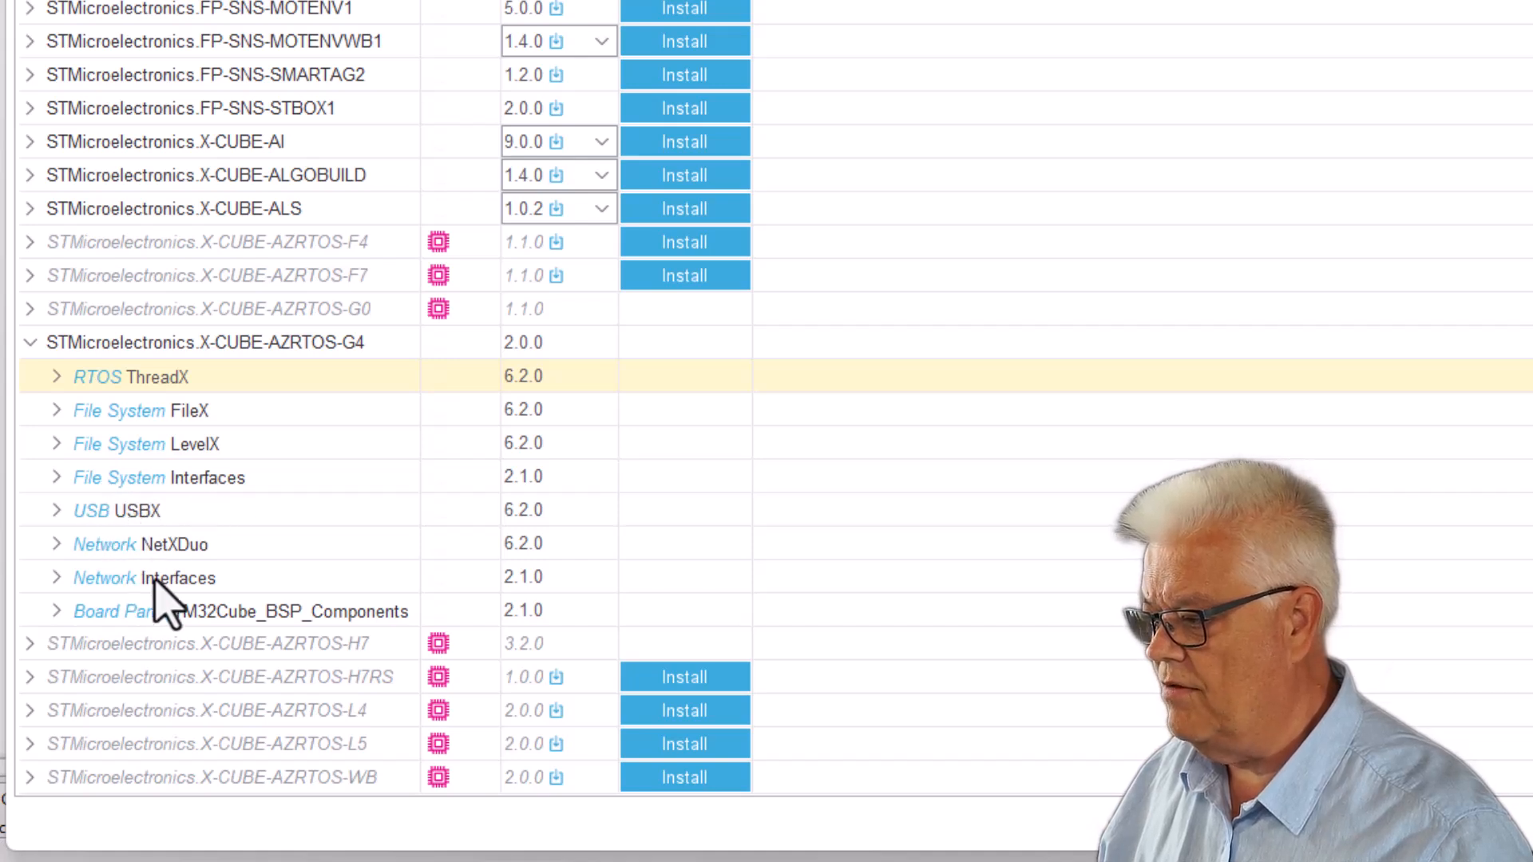
pyautogui.moveTo(59, 413)
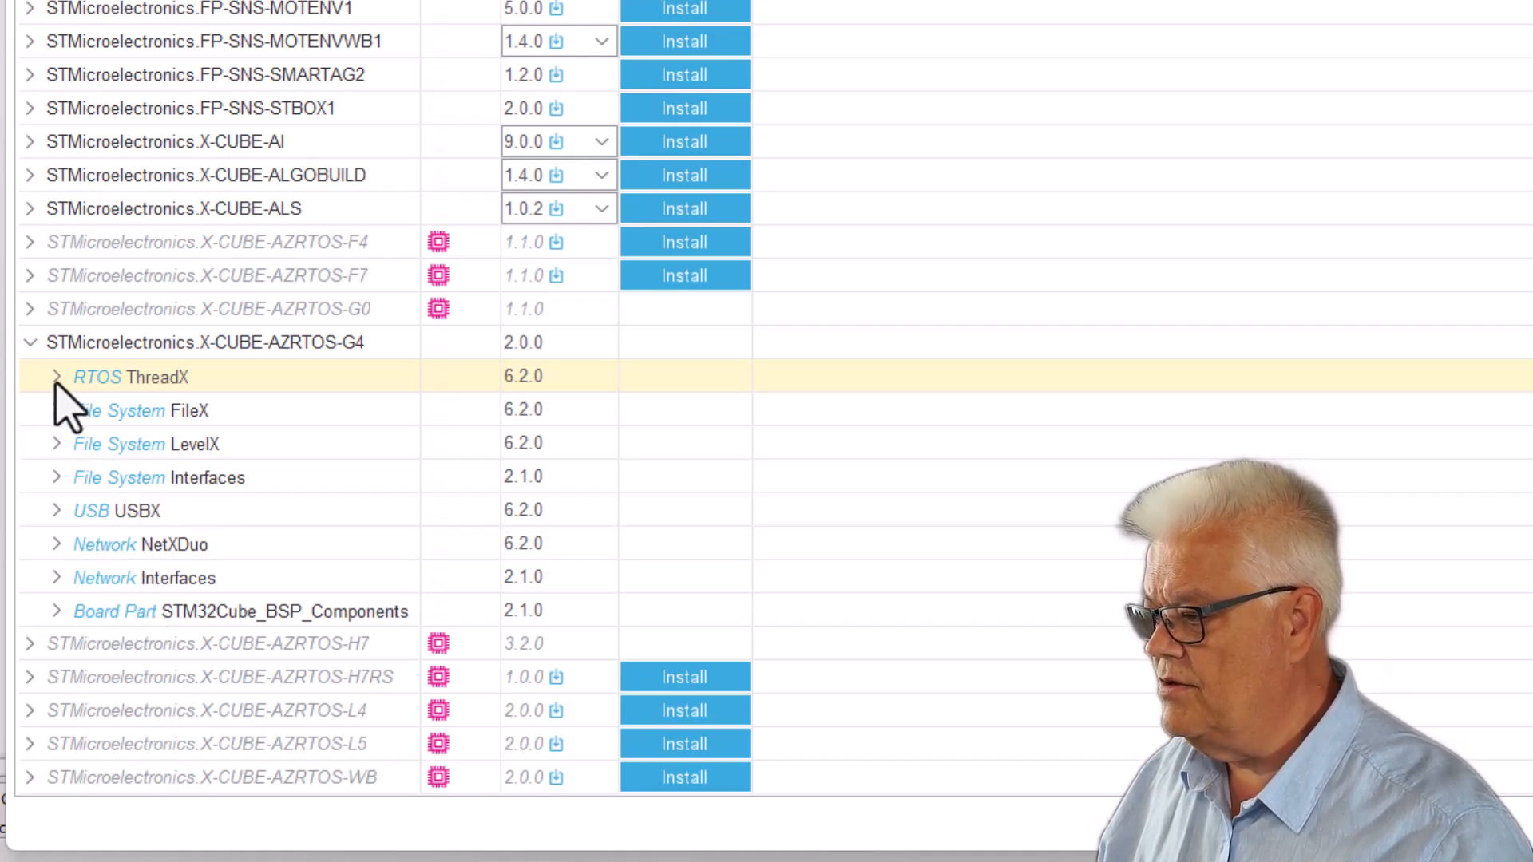
# - Expand RTOS ThreadX and tick the ThreadX Core component under X-CUBE-AZRTOS-G4
pyautogui.click(60, 377)
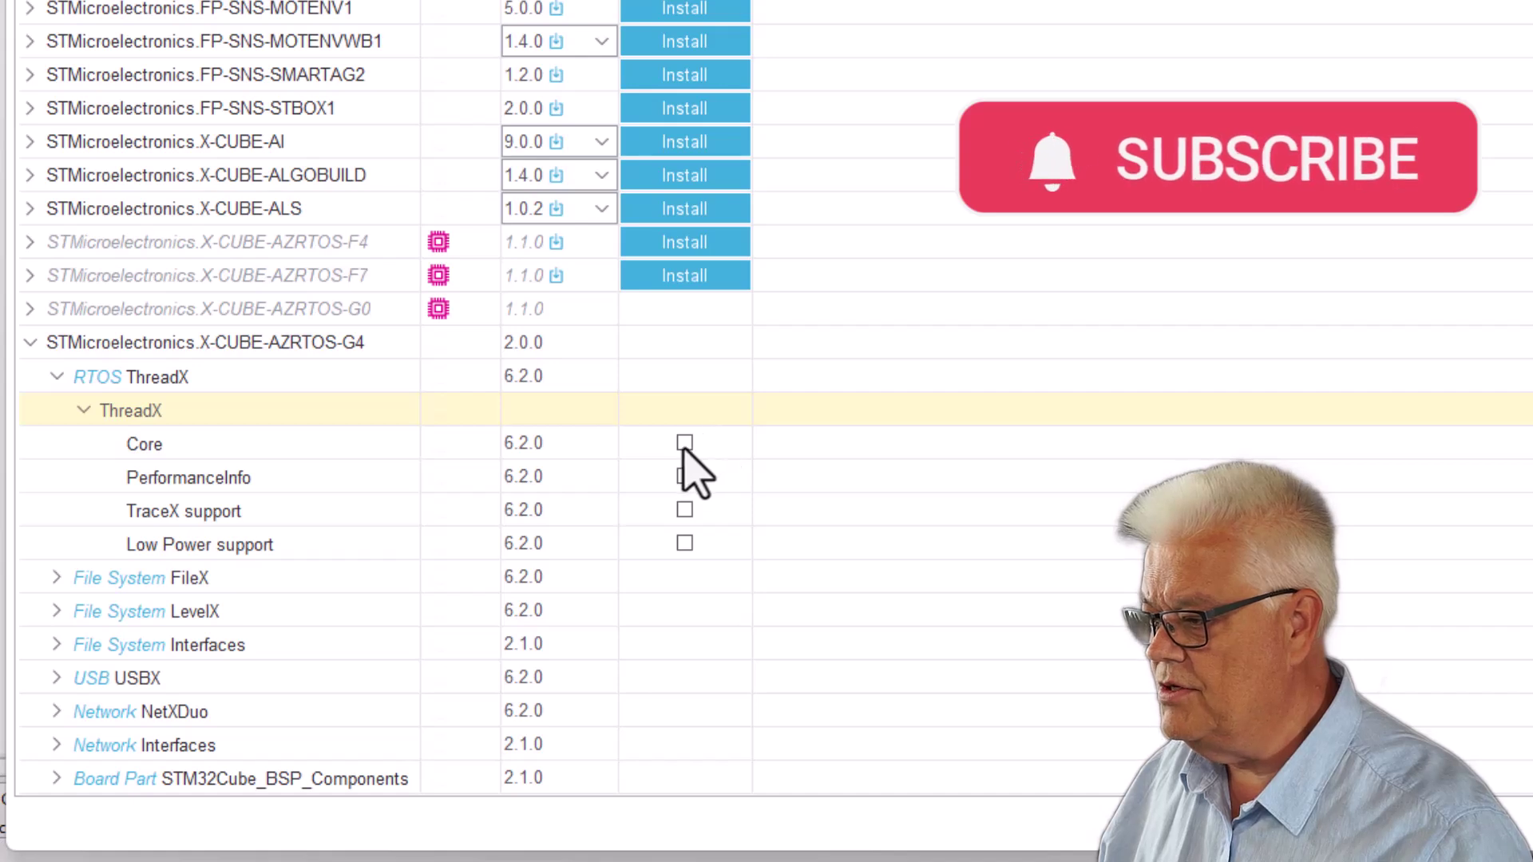
pyautogui.click(684, 443)
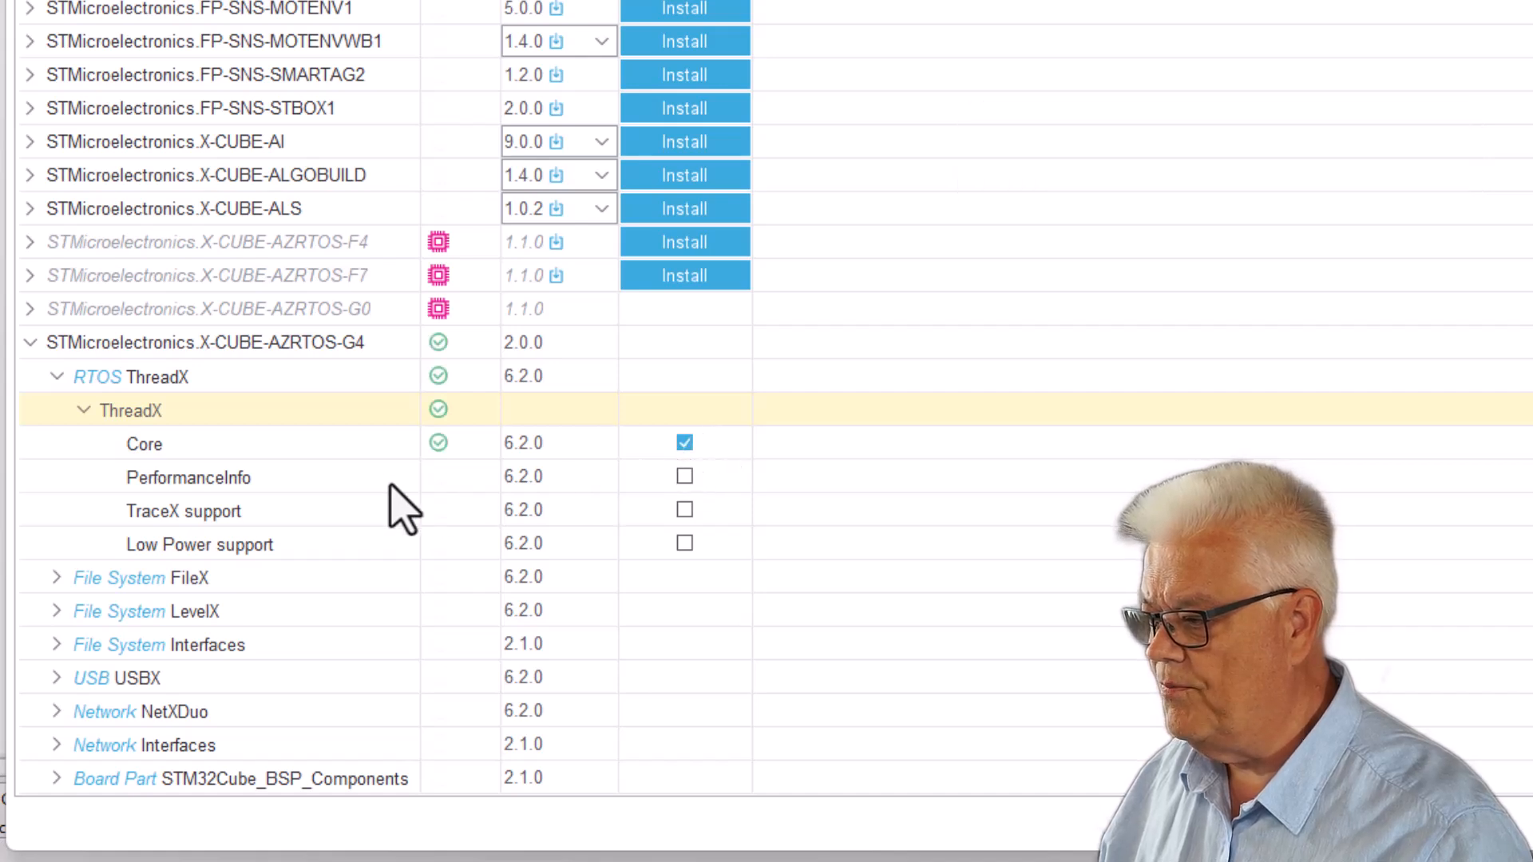
pyautogui.moveTo(276, 536)
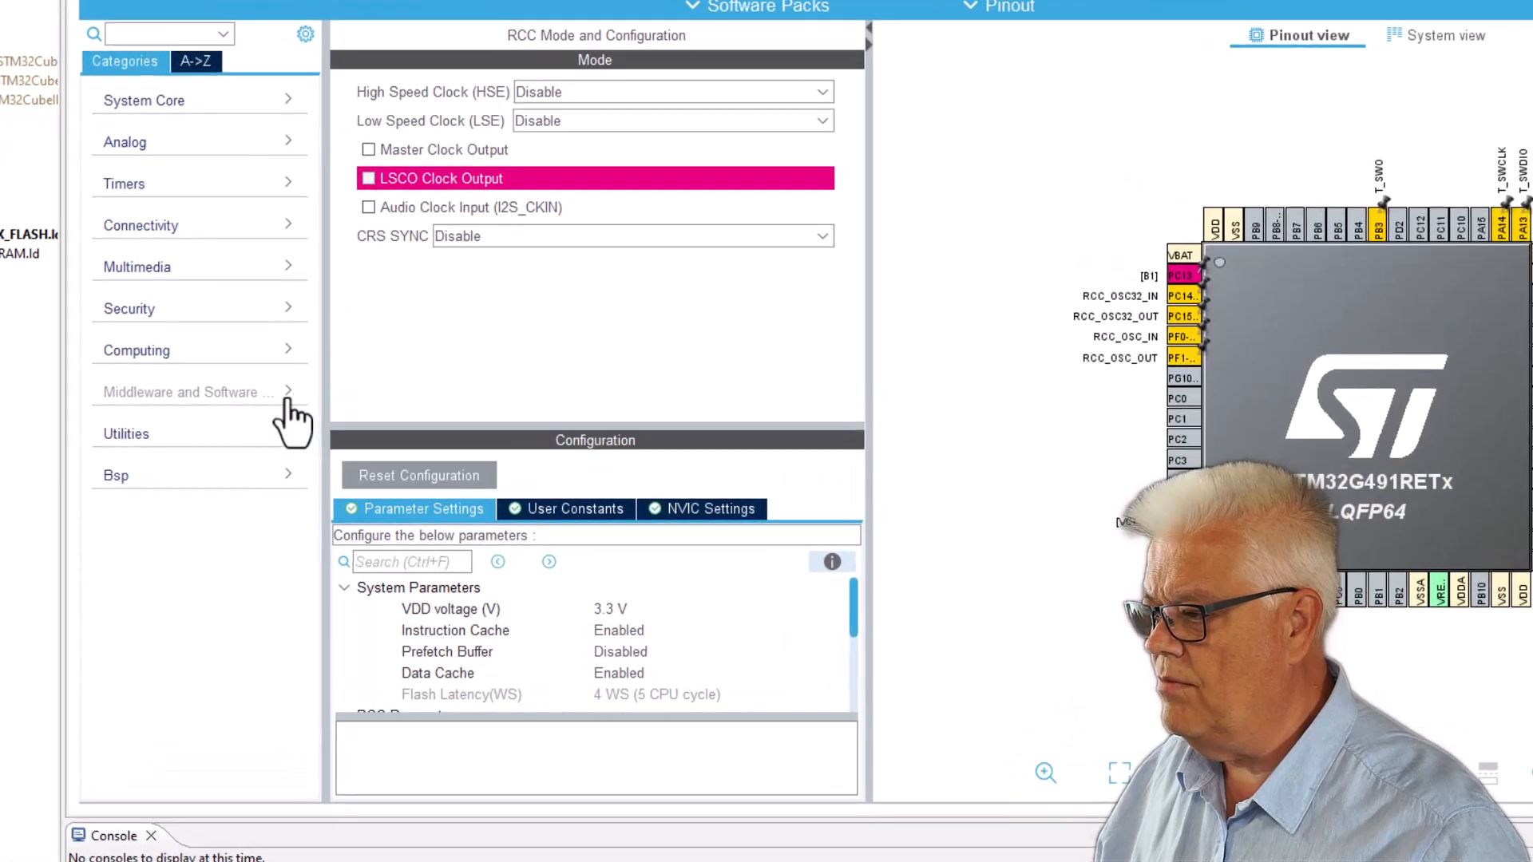
# - Tick RTOS ThreadX in the Mode panel under Middleware and Software > X-CUBE-AZRTOS-G4
pyautogui.click(190, 392)
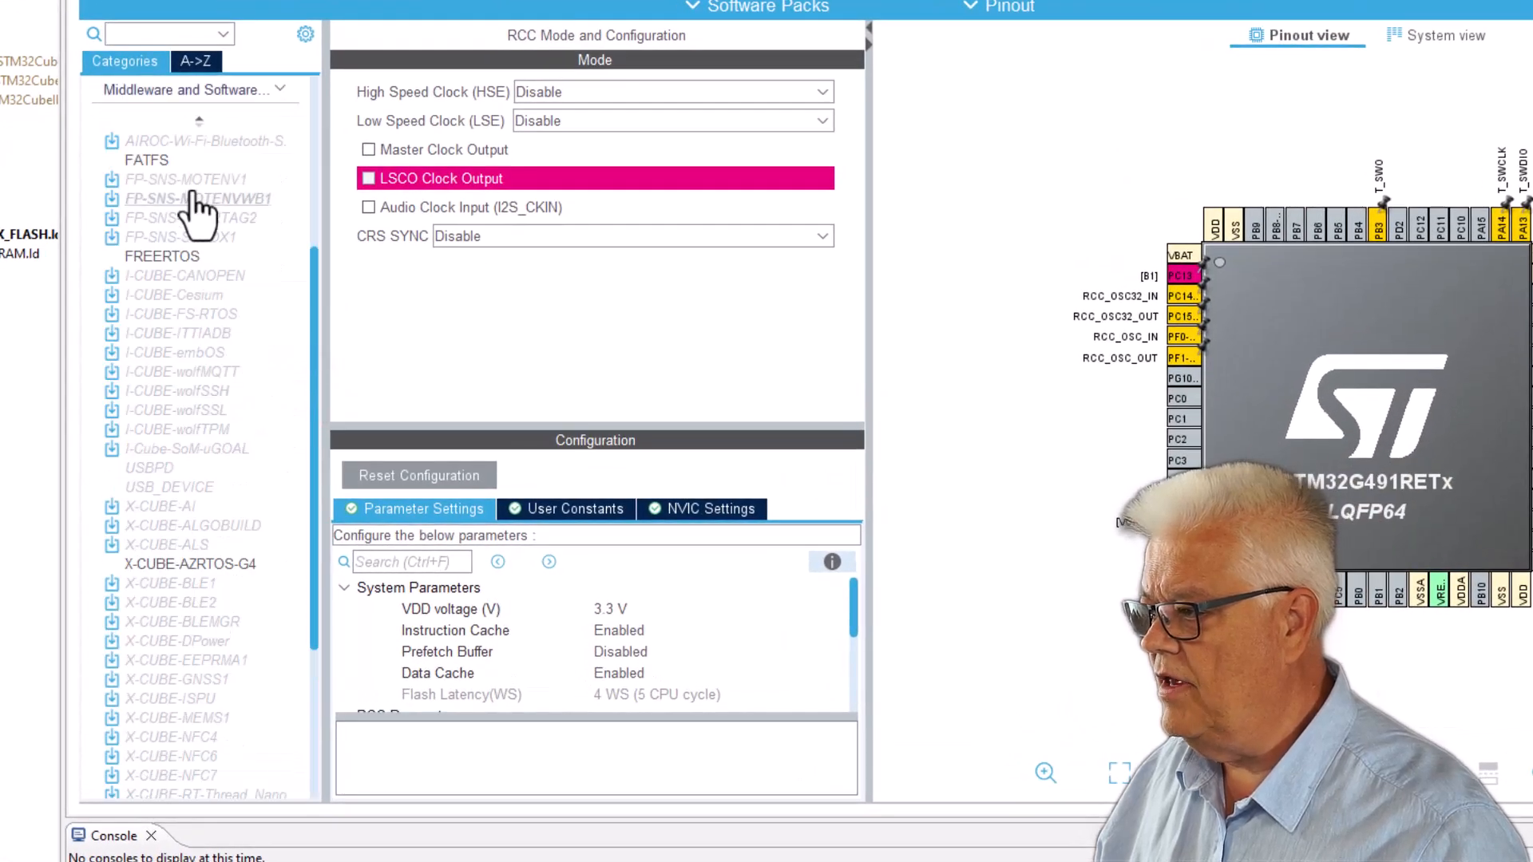
pyautogui.click(180, 565)
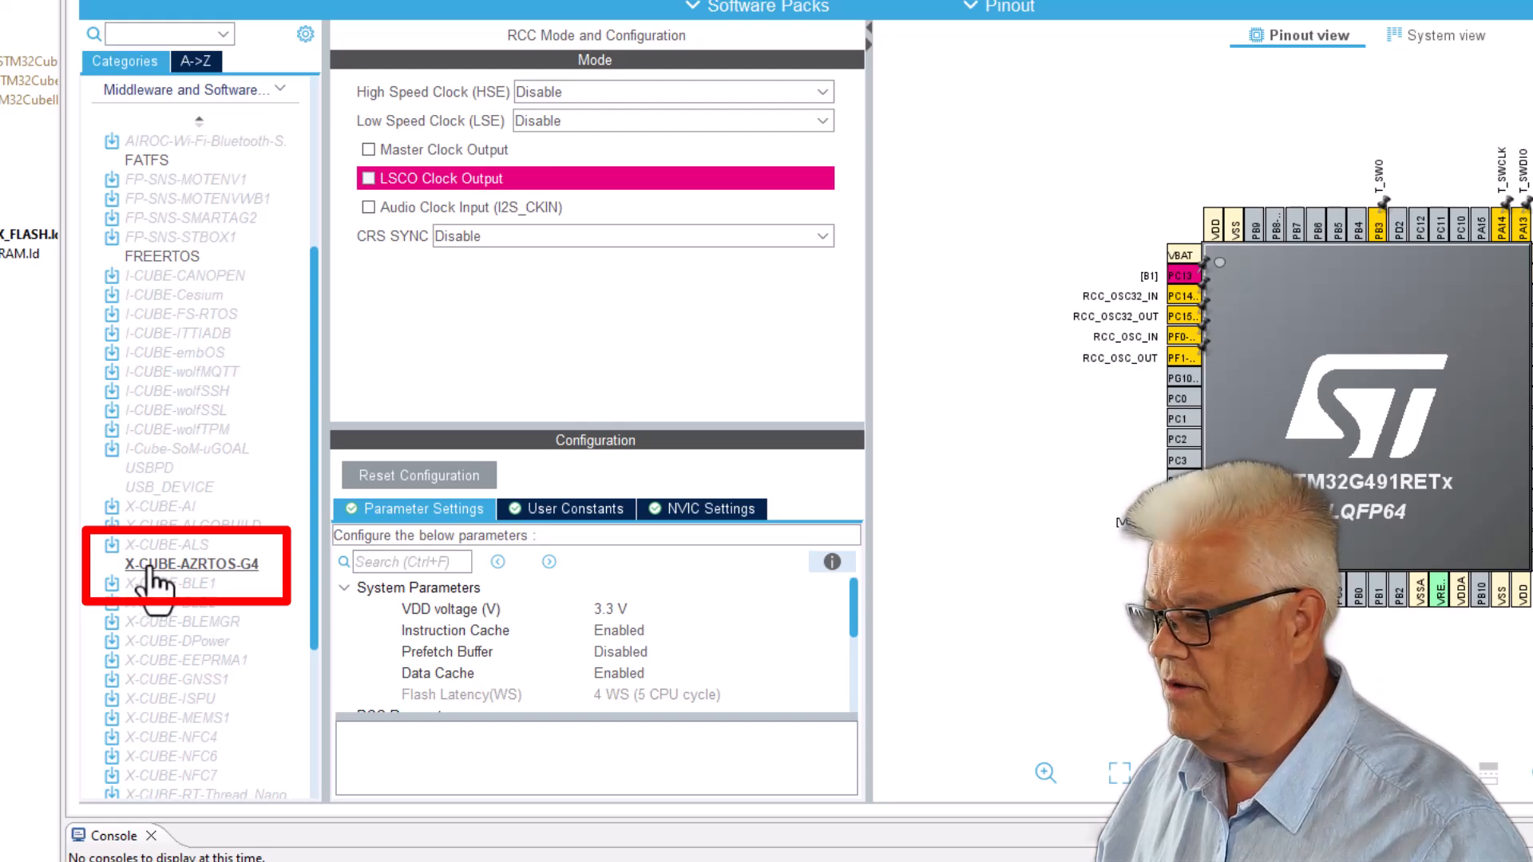
pyautogui.click(189, 565)
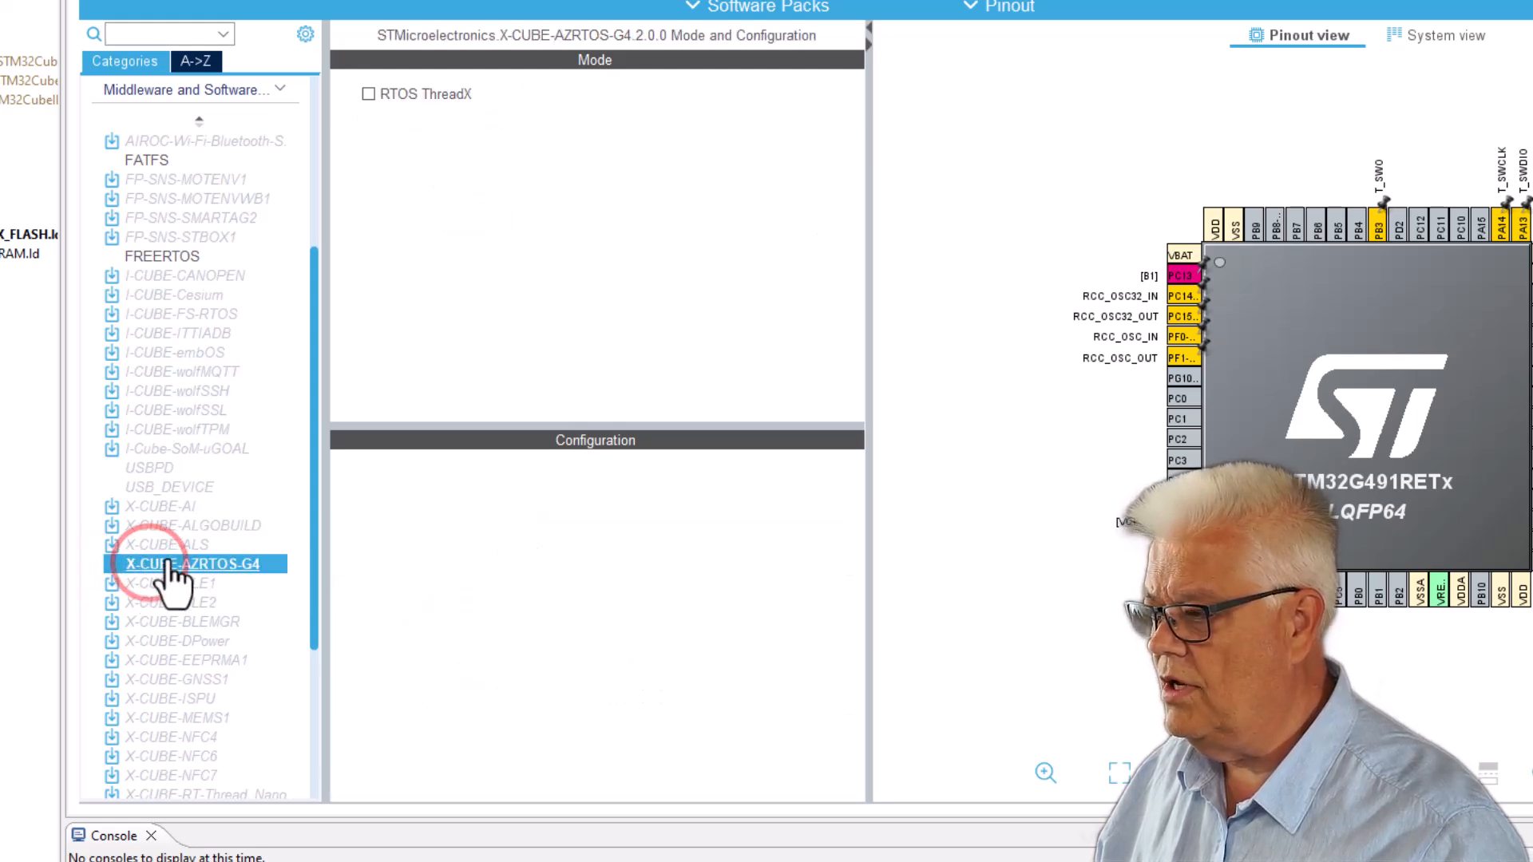
pyautogui.click(366, 93)
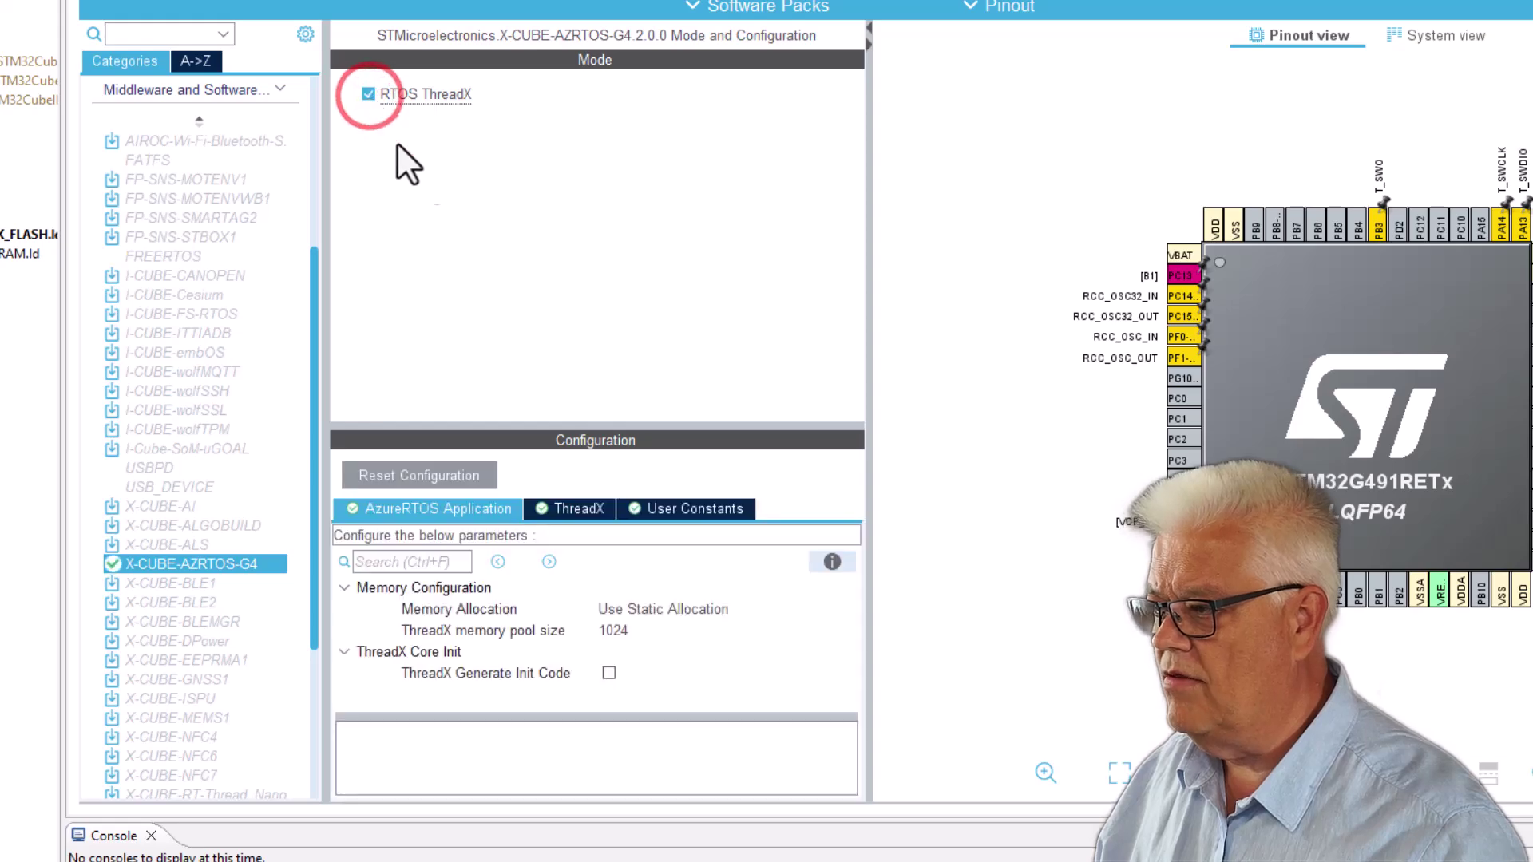